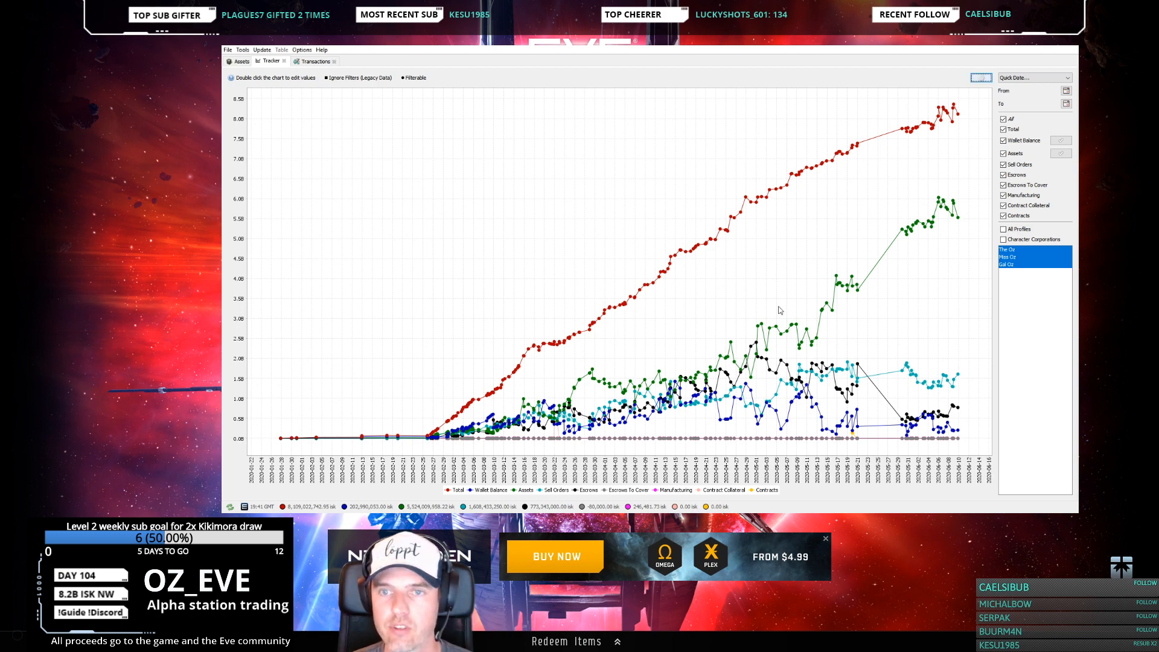
{"action": "mouse_move", "coordinate": [949, 180]}
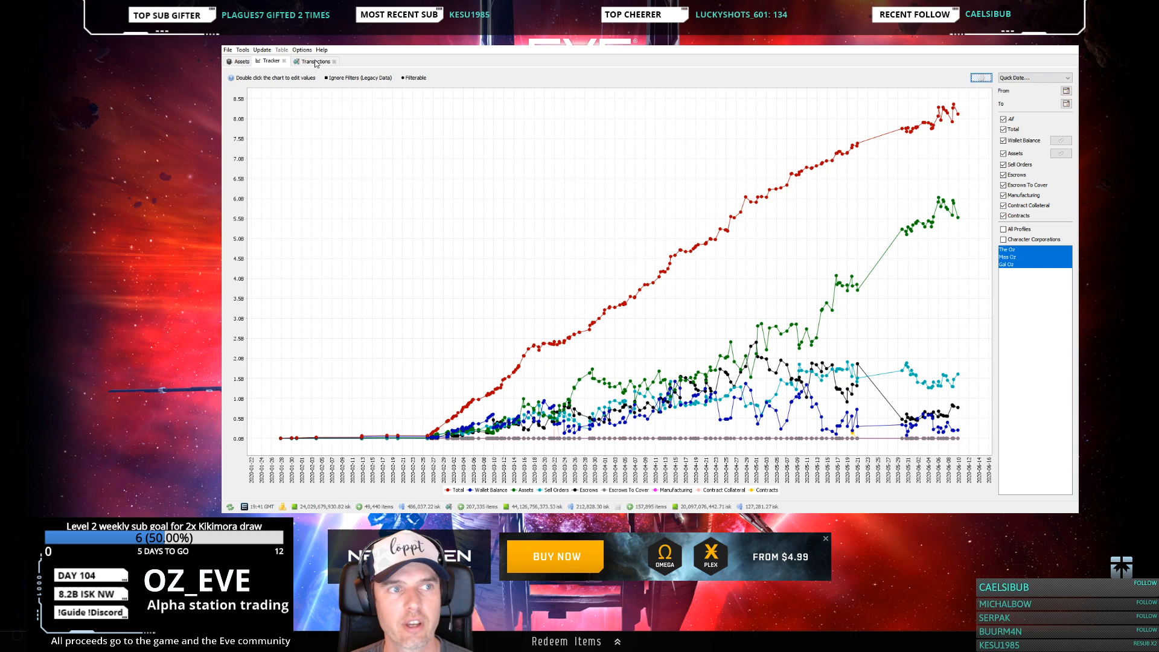
Switch jEveAssets from the asset history chart to the Transactions history view
{"action": "left_click", "coordinate": [314, 60]}
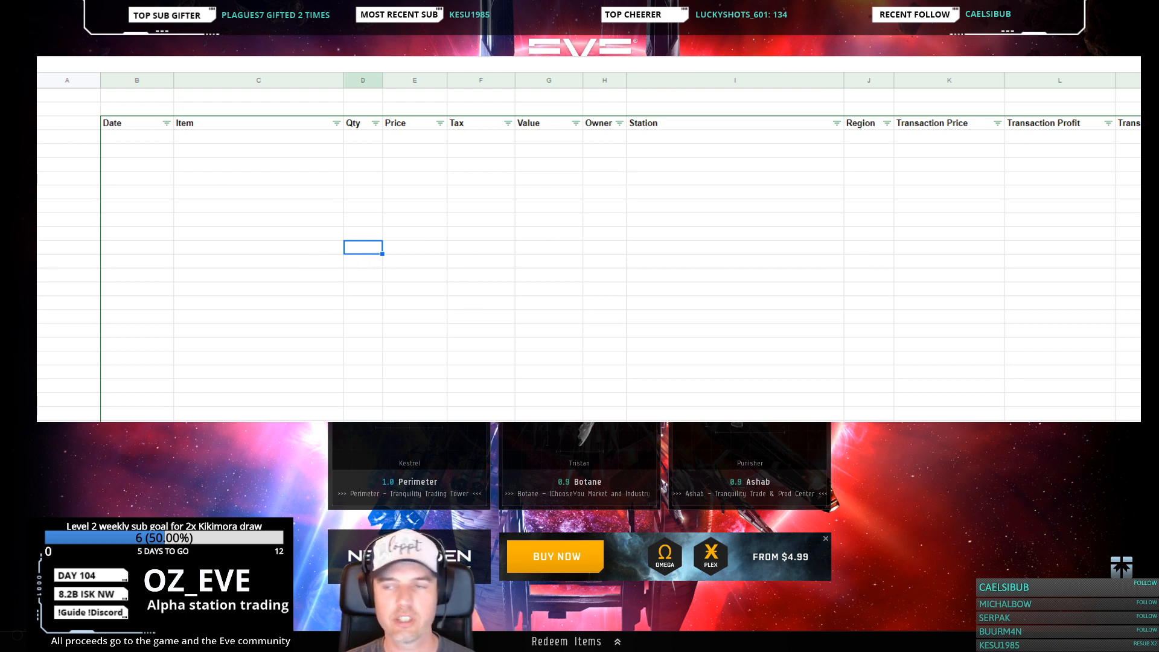
{"action": "mouse_move", "coordinate": [331, 326]}
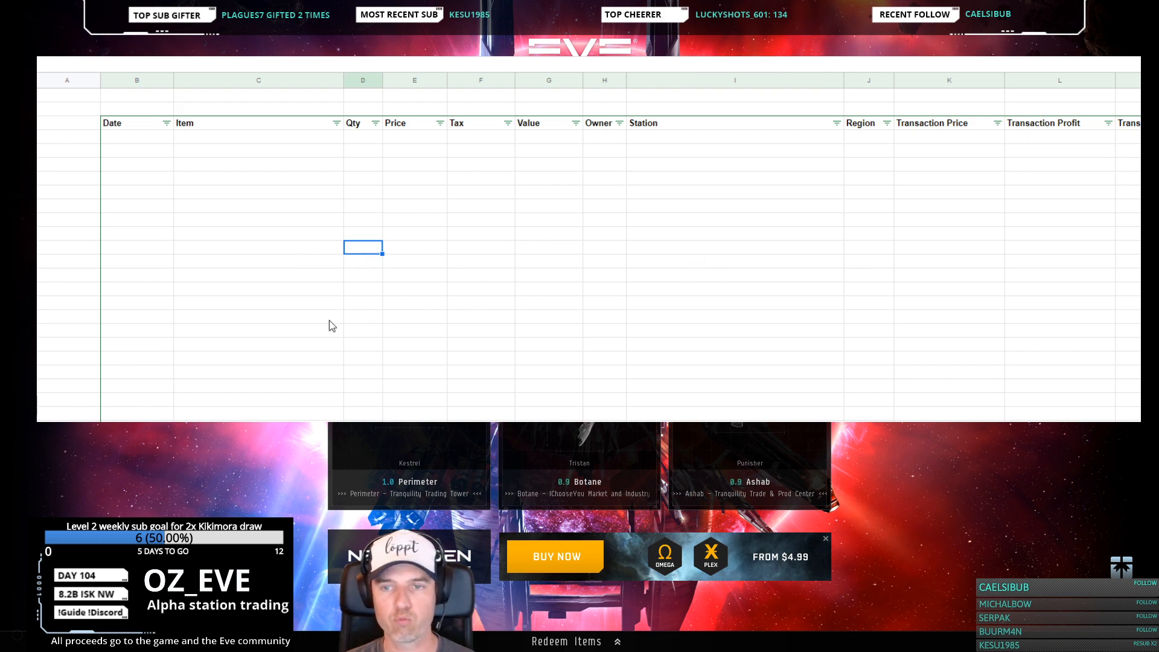
{"action": "mouse_move", "coordinate": [239, 316]}
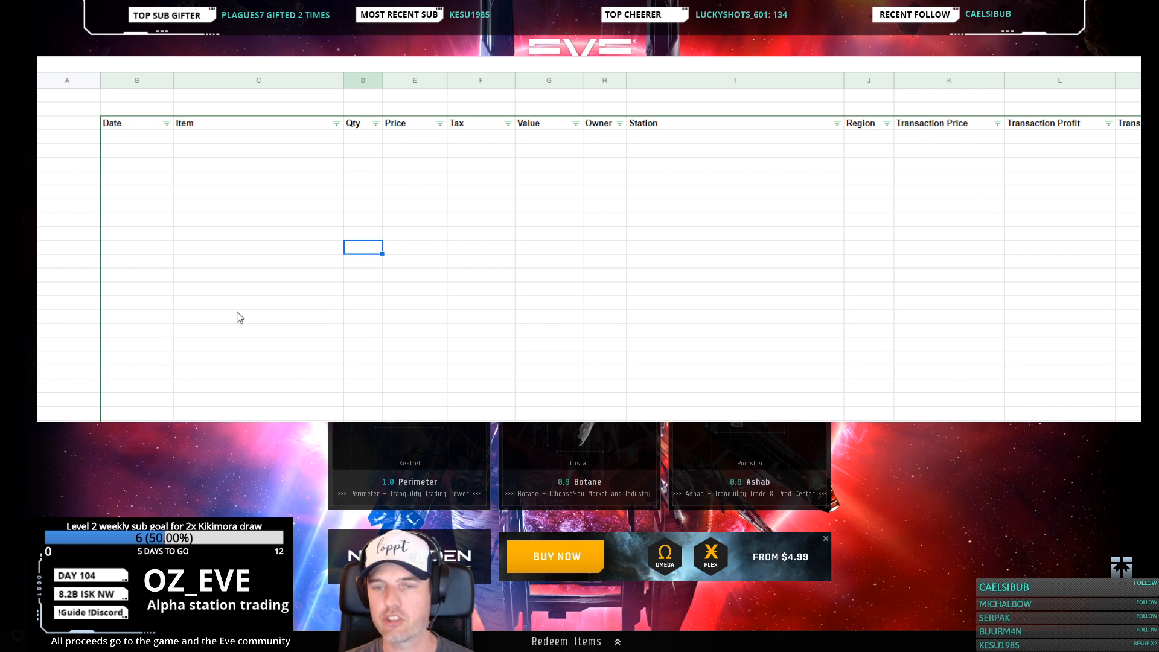
Paste the exported jEveAssets transactions into the Transactions sheet starting at the first Date cell
{"action": "left_click", "coordinate": [258, 233]}
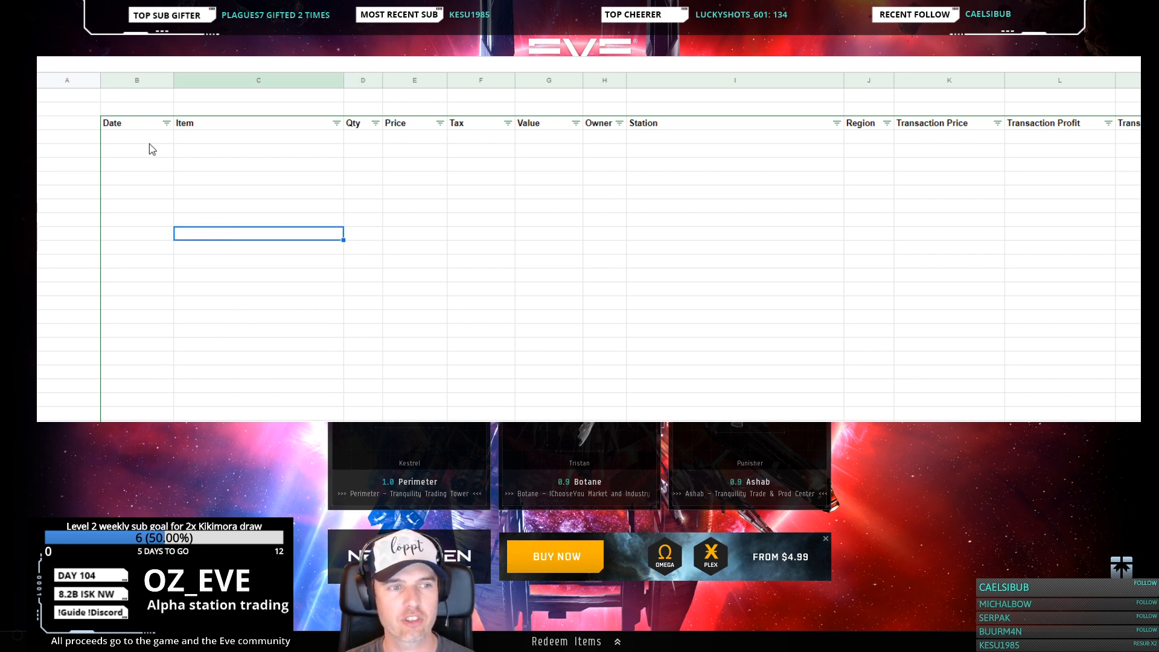
{"action": "left_click", "coordinate": [137, 139]}
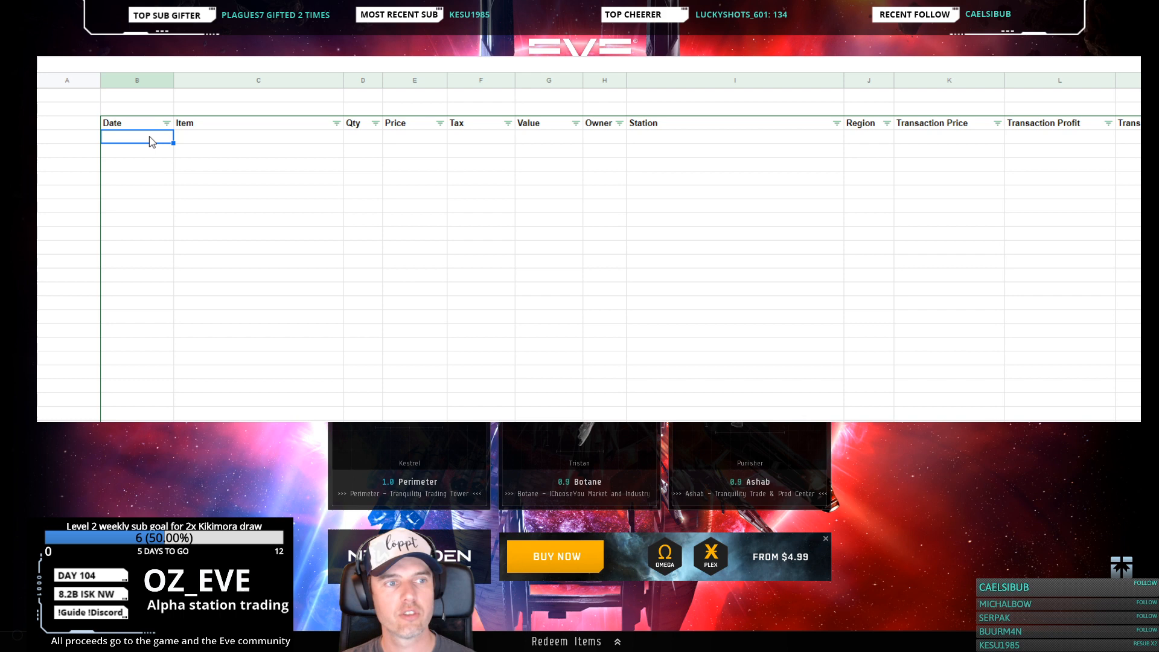
{"action": "mouse_move", "coordinate": [147, 140]}
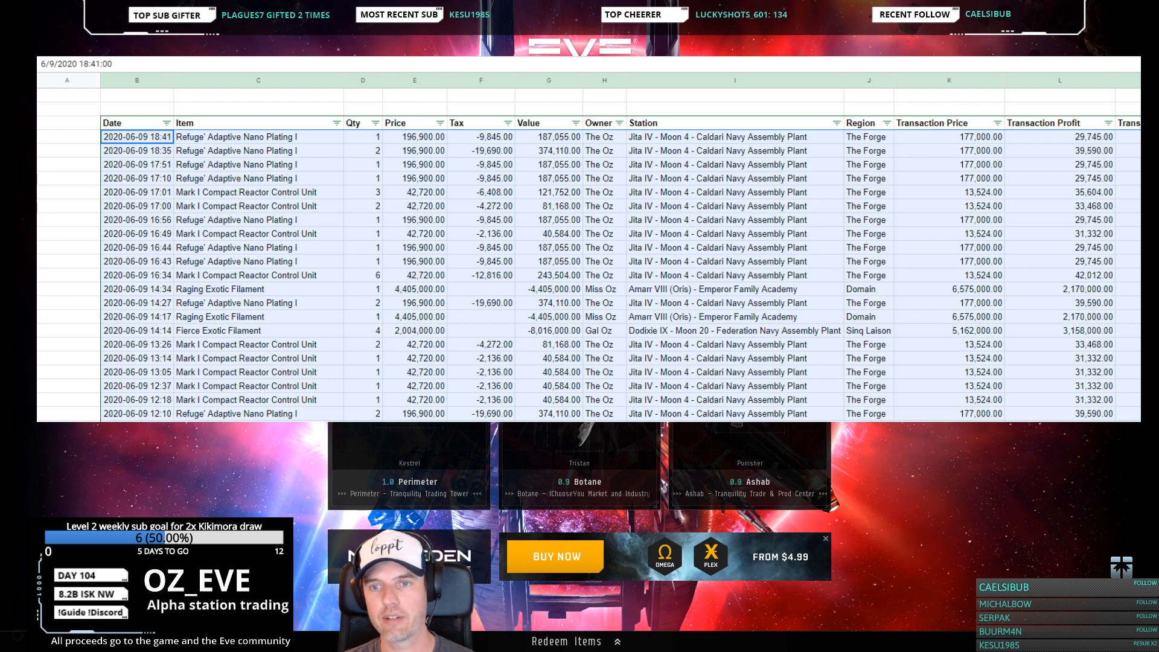
{"action": "mouse_move", "coordinate": [472, 207]}
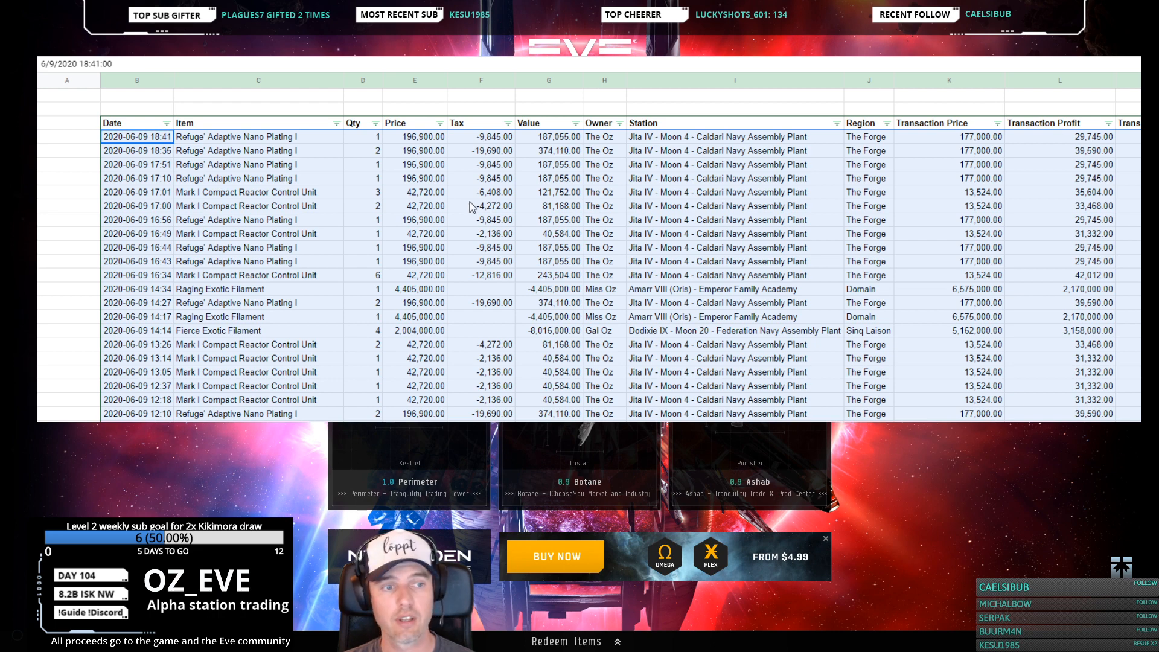
{"action": "left_click", "coordinate": [246, 192]}
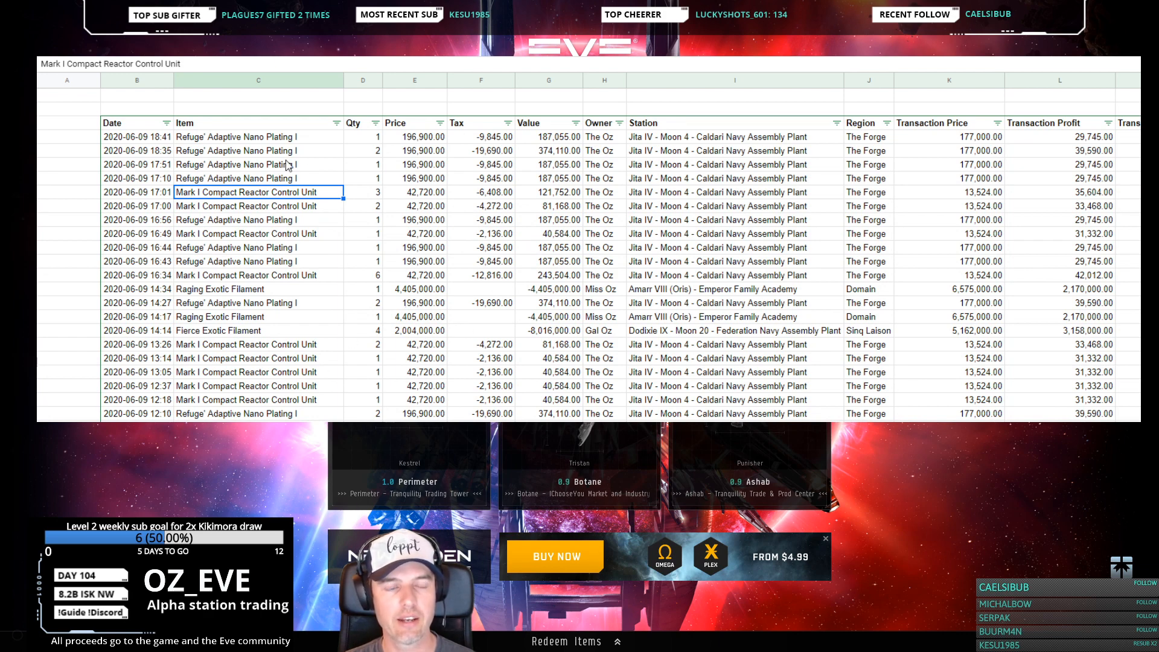
{"action": "mouse_move", "coordinate": [244, 145]}
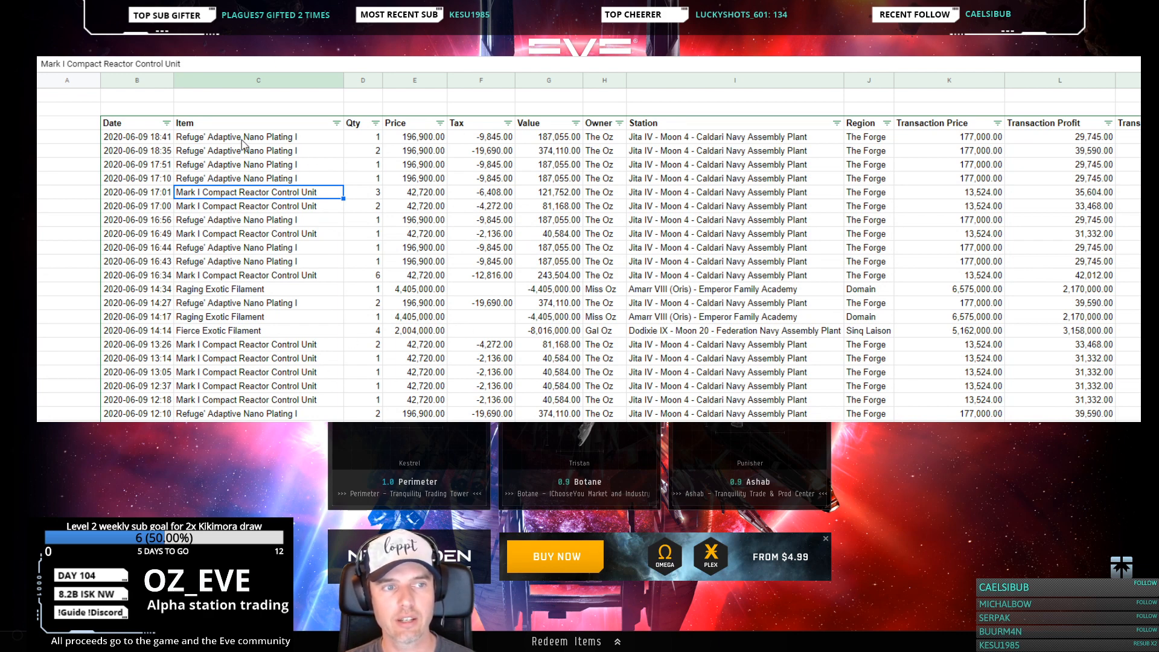
Select the pasted Item column for copying to the master item sheet
{"action": "left_click", "coordinate": [258, 136]}
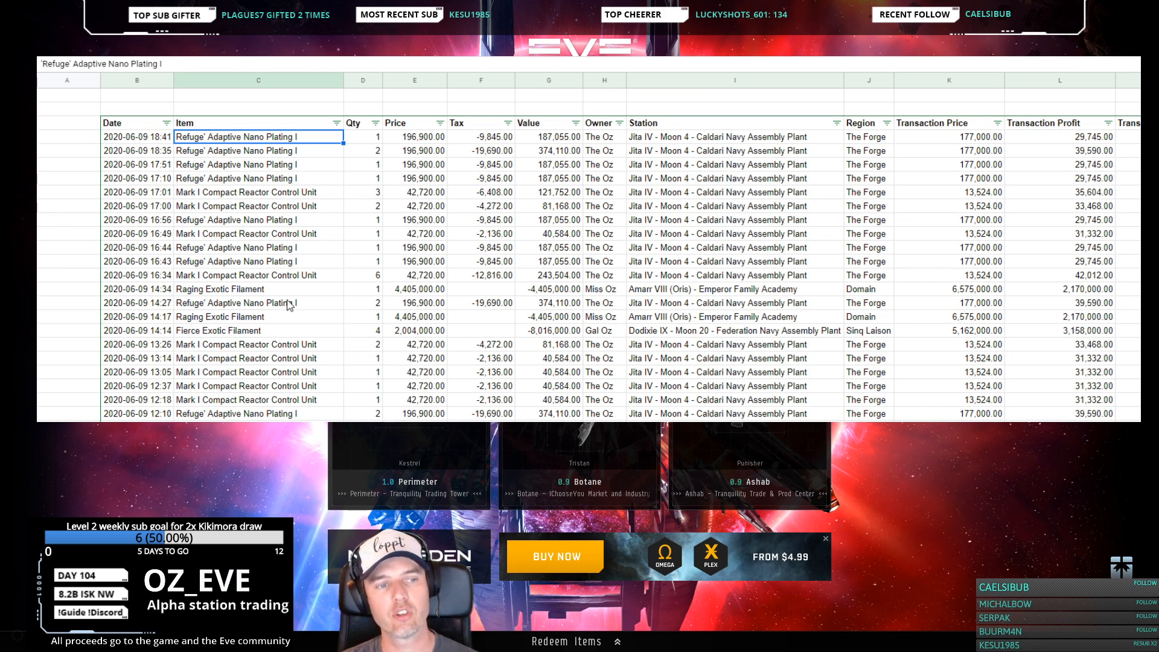
{"action": "scroll", "scroll_direction": "down", "scroll_amount": 3}
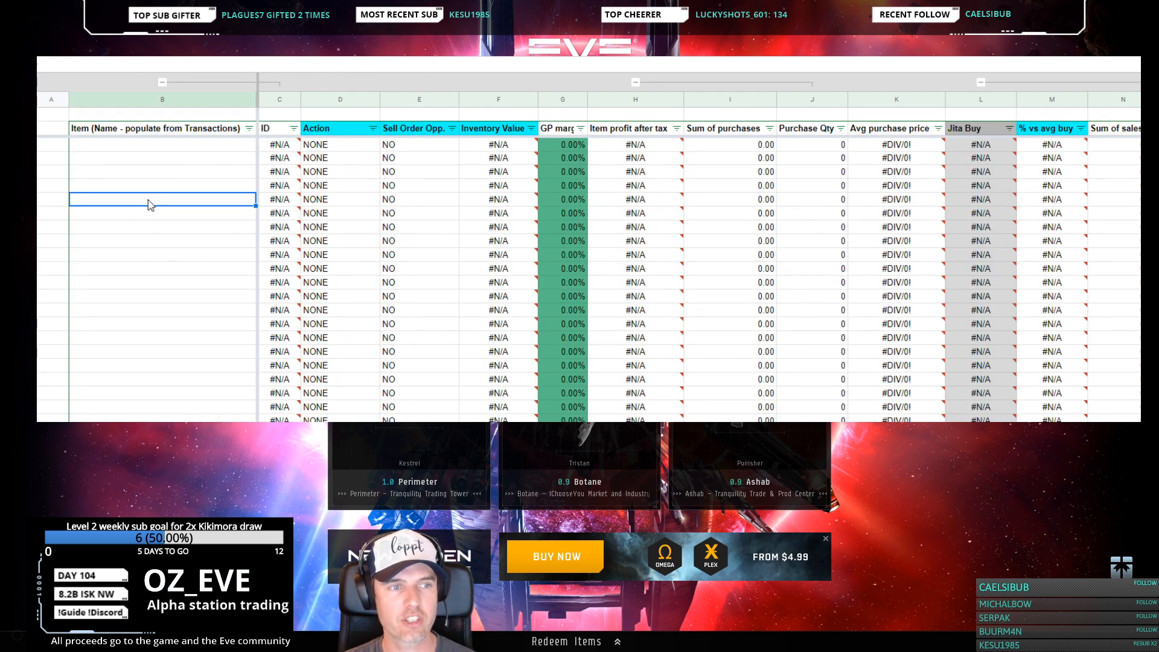
Paste the item names into column B and remove duplicates, leaving about 180 unique items
{"action": "left_click", "coordinate": [161, 144]}
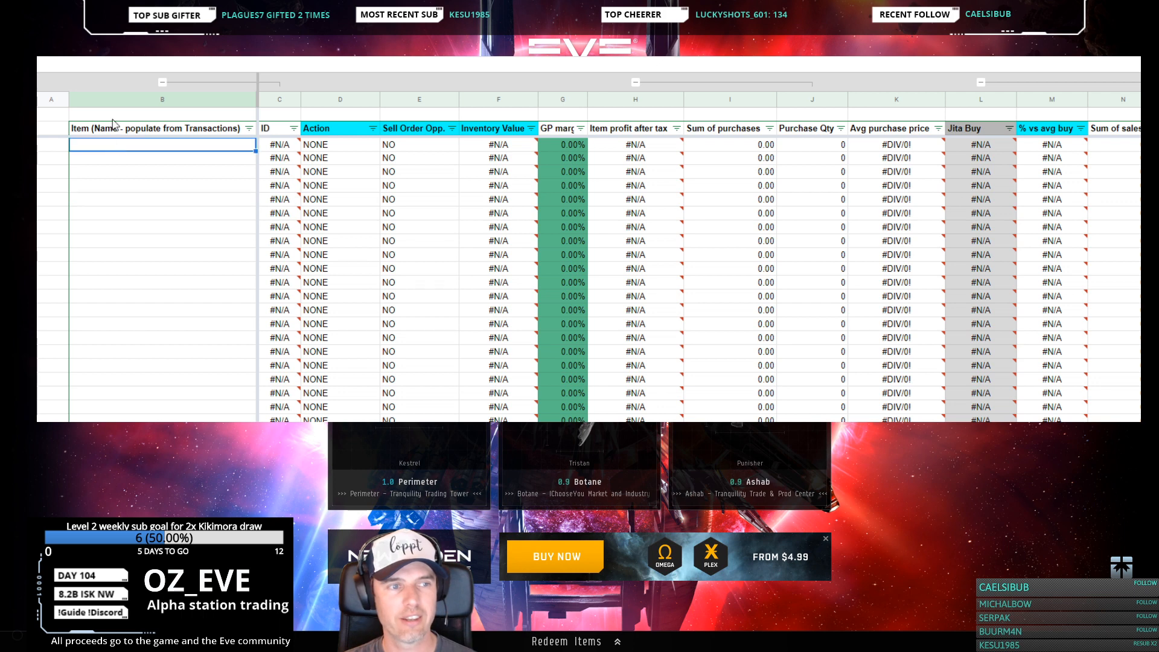
{"action": "mouse_move", "coordinate": [125, 137]}
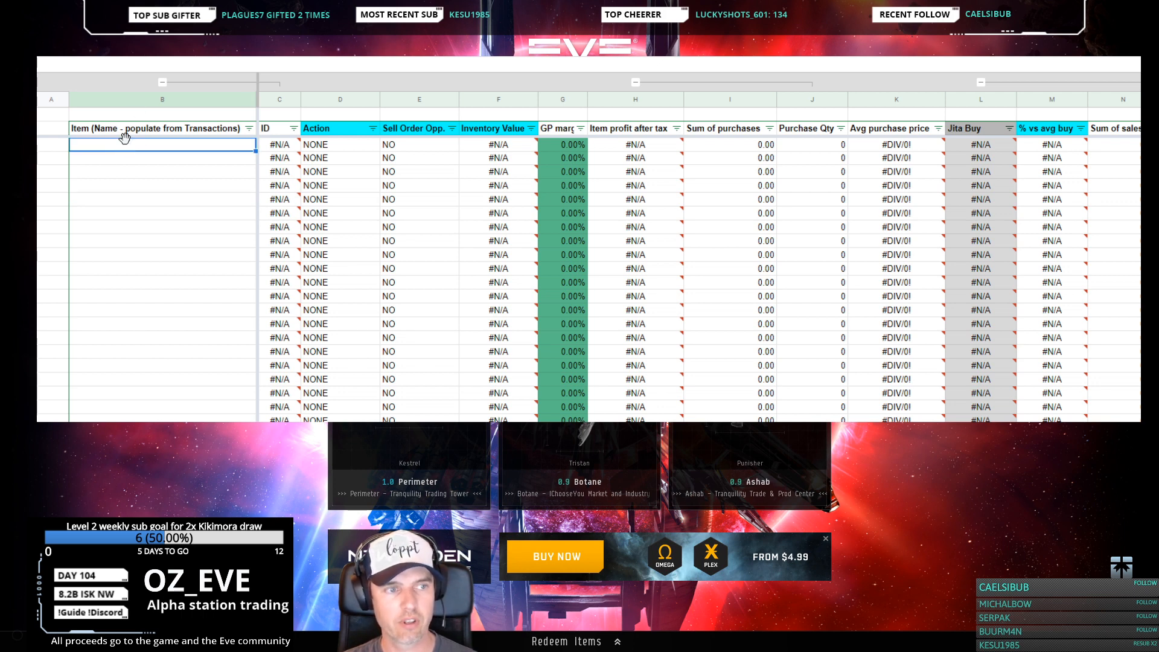
{"action": "mouse_move", "coordinate": [160, 245]}
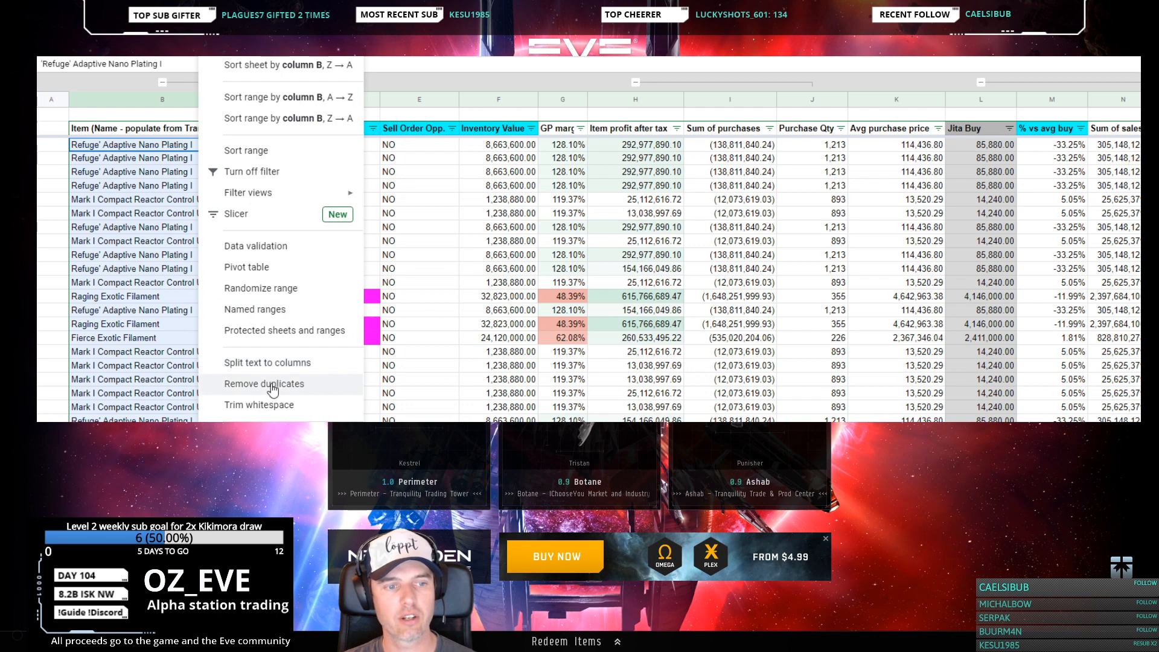
{"action": "left_click", "coordinate": [264, 384]}
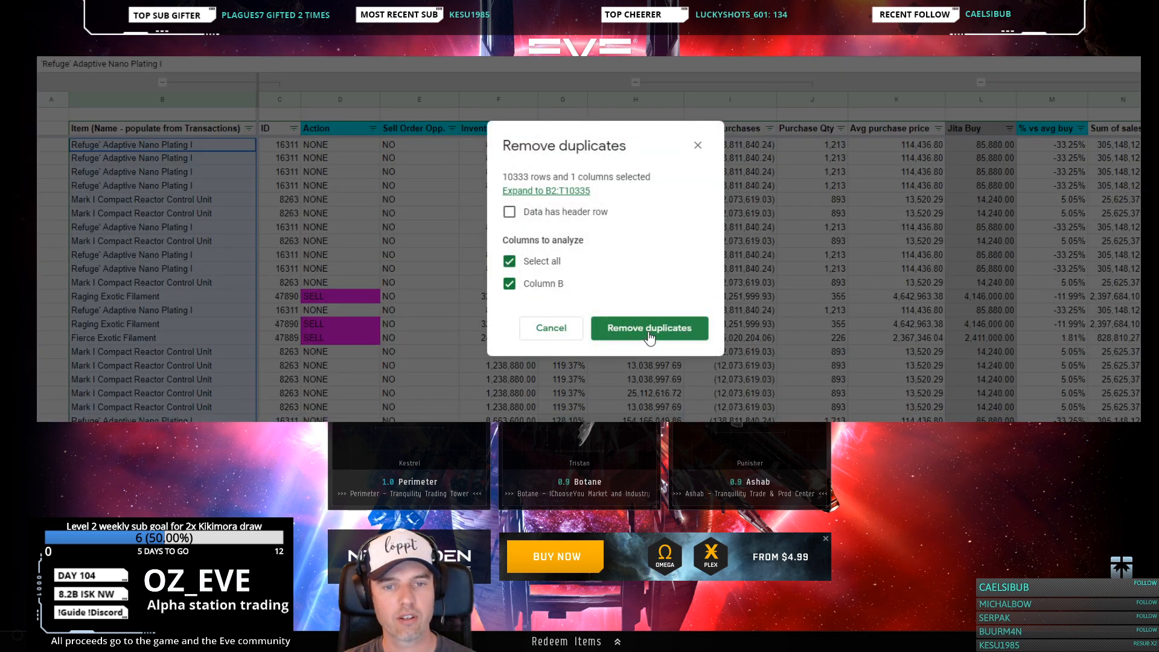
{"action": "left_click", "coordinate": [649, 328]}
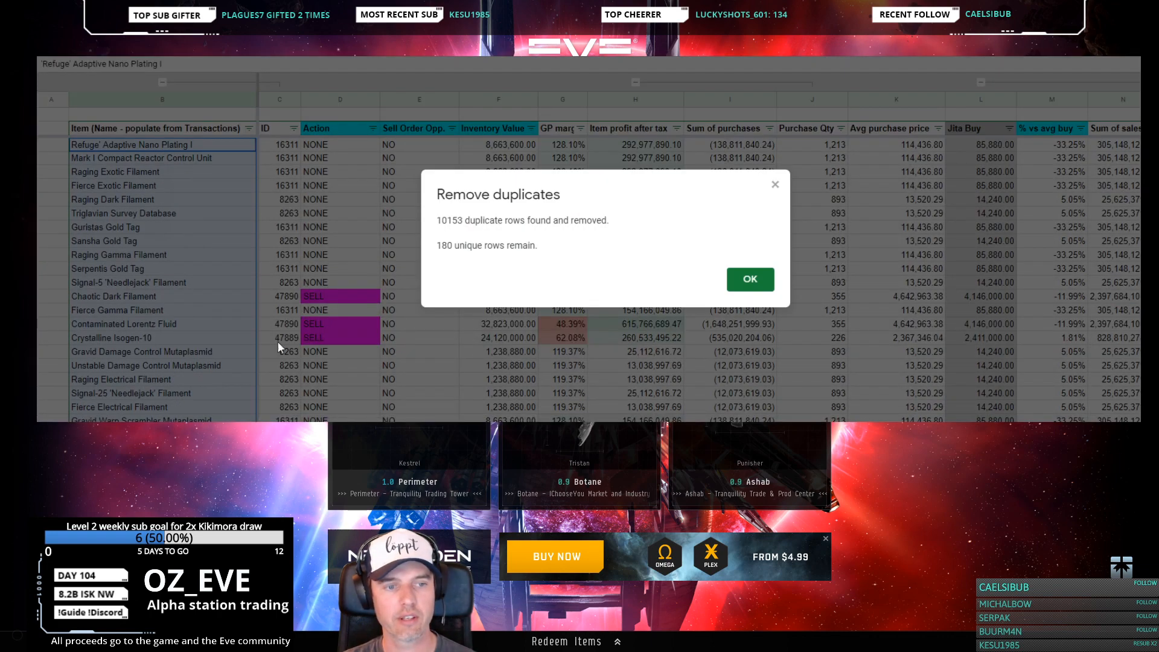
{"action": "left_click", "coordinate": [748, 279]}
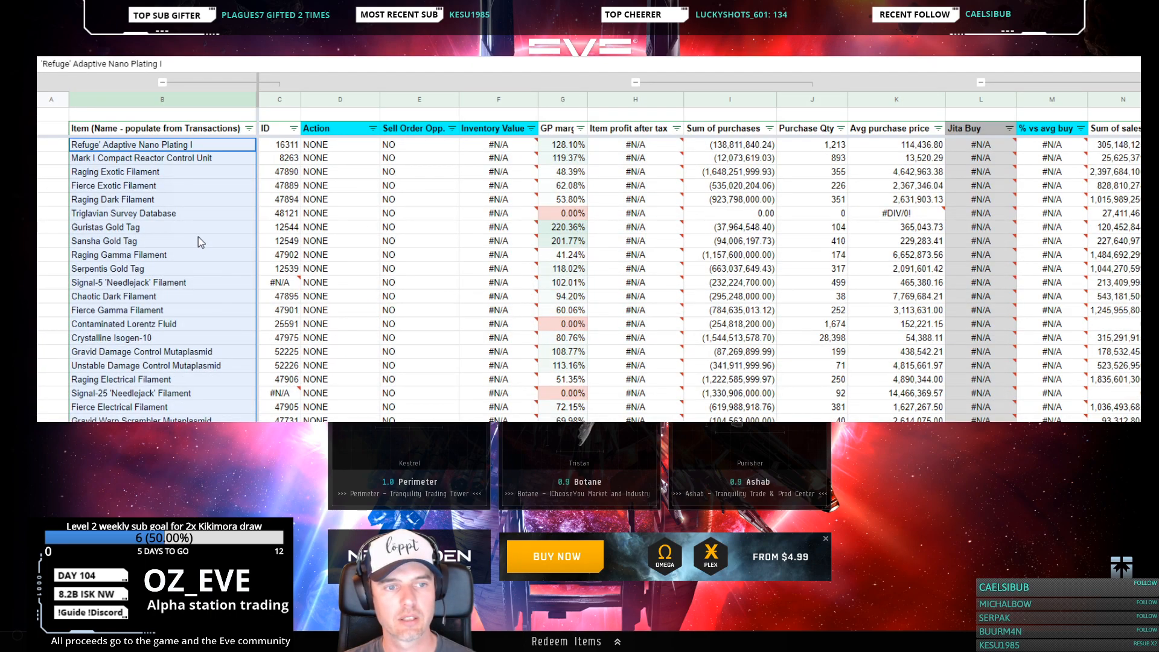
{"action": "scroll", "scroll_direction": "down", "scroll_amount": 3}
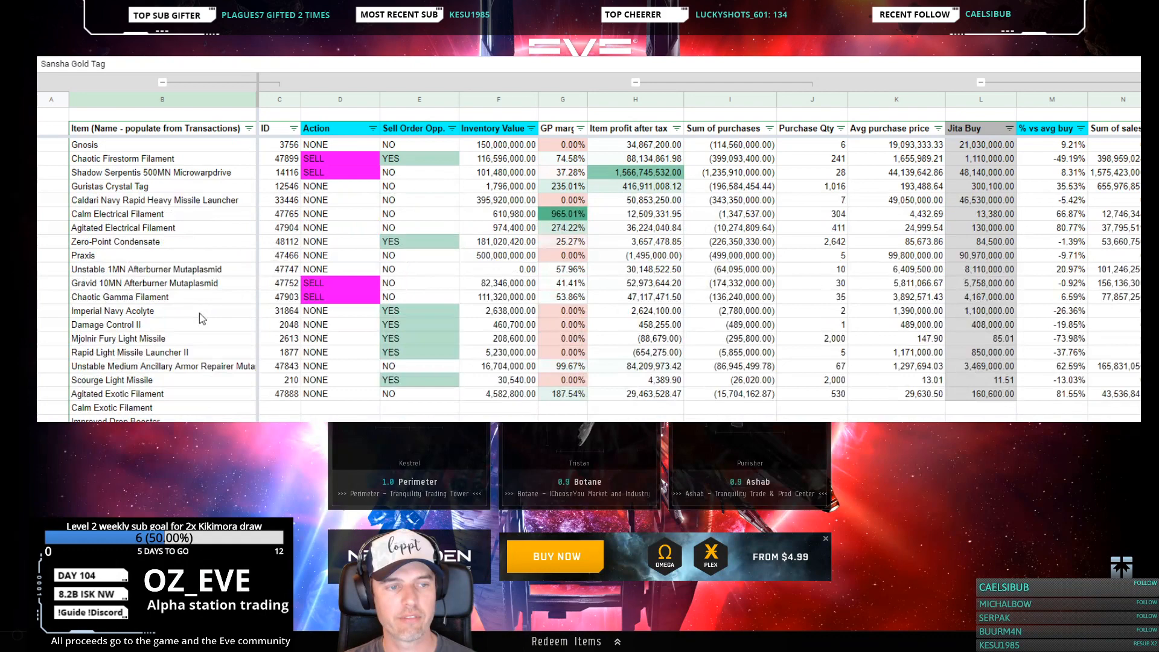
Fill the ID-to-Taxes & fees formulas from the last formula row down to the last item row
{"action": "scroll", "scroll_direction": "down", "scroll_amount": 3}
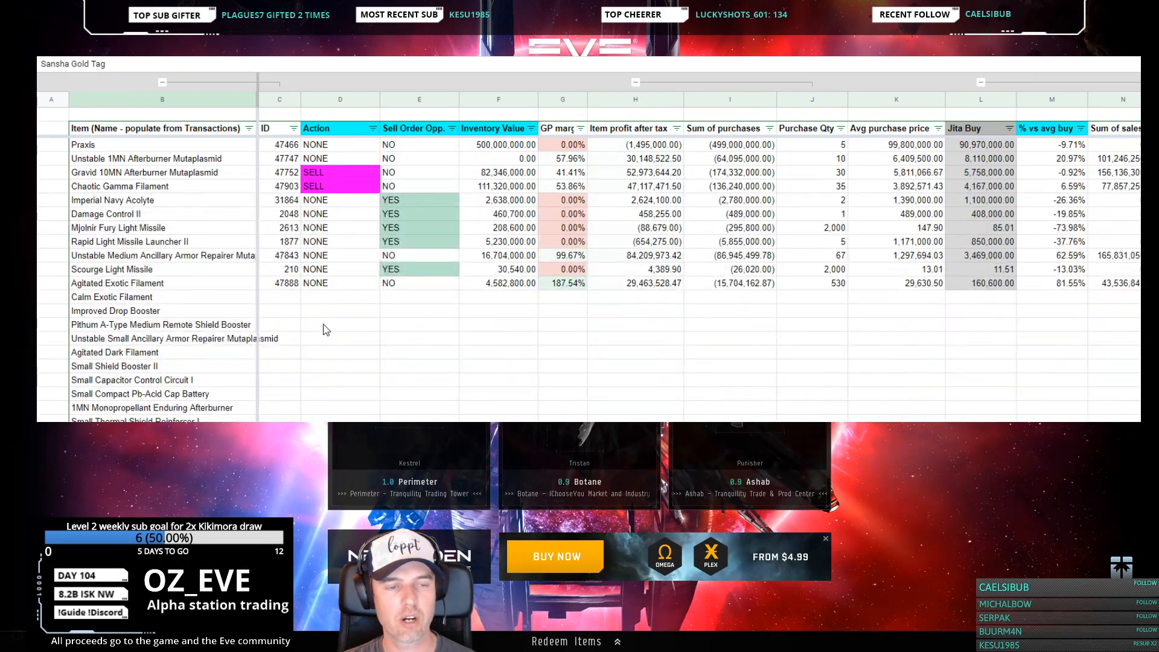
{"action": "left_click", "coordinate": [279, 282]}
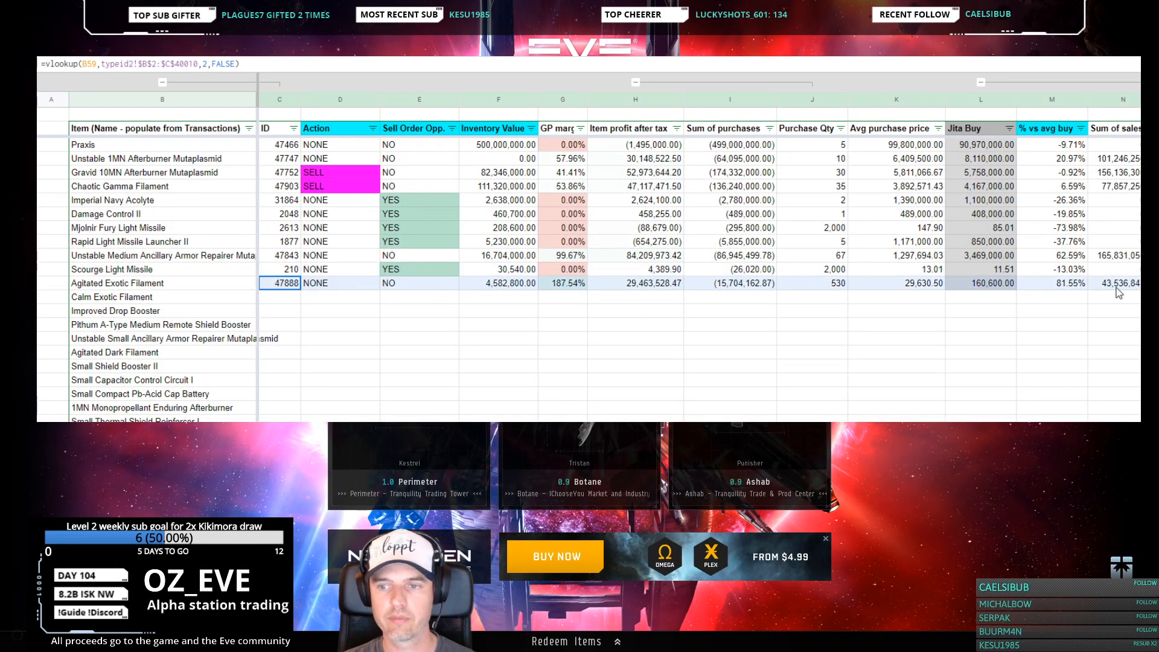
{"action": "scroll", "scroll_direction": "right", "scroll_amount": 3}
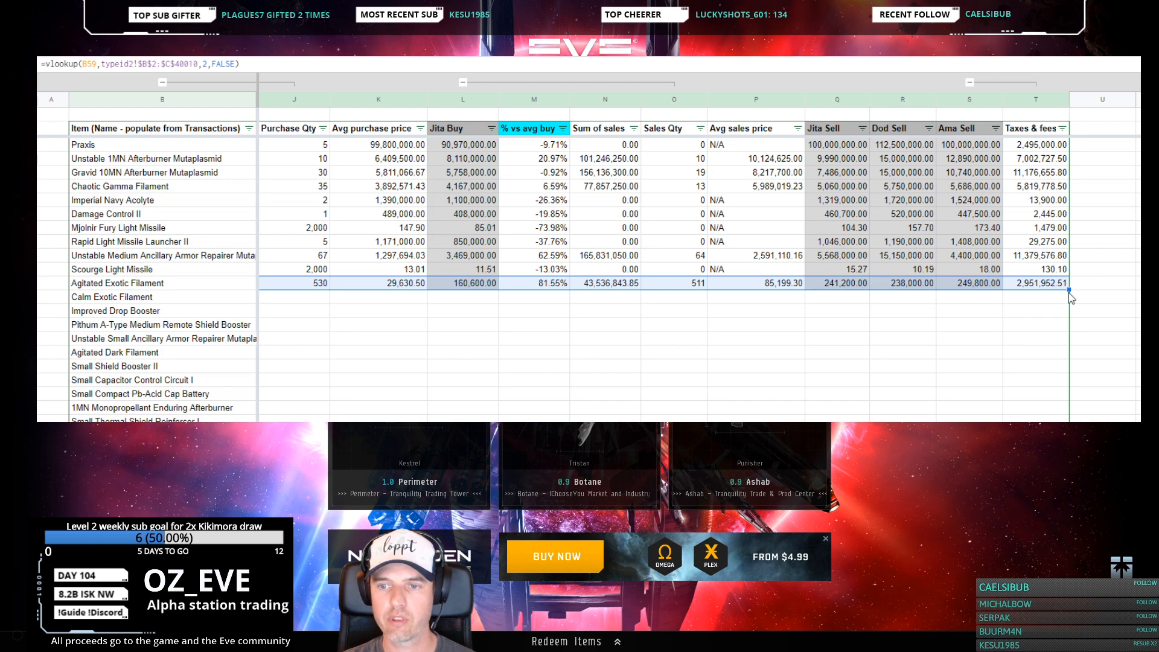
{"action": "mouse_move", "coordinate": [1065, 301]}
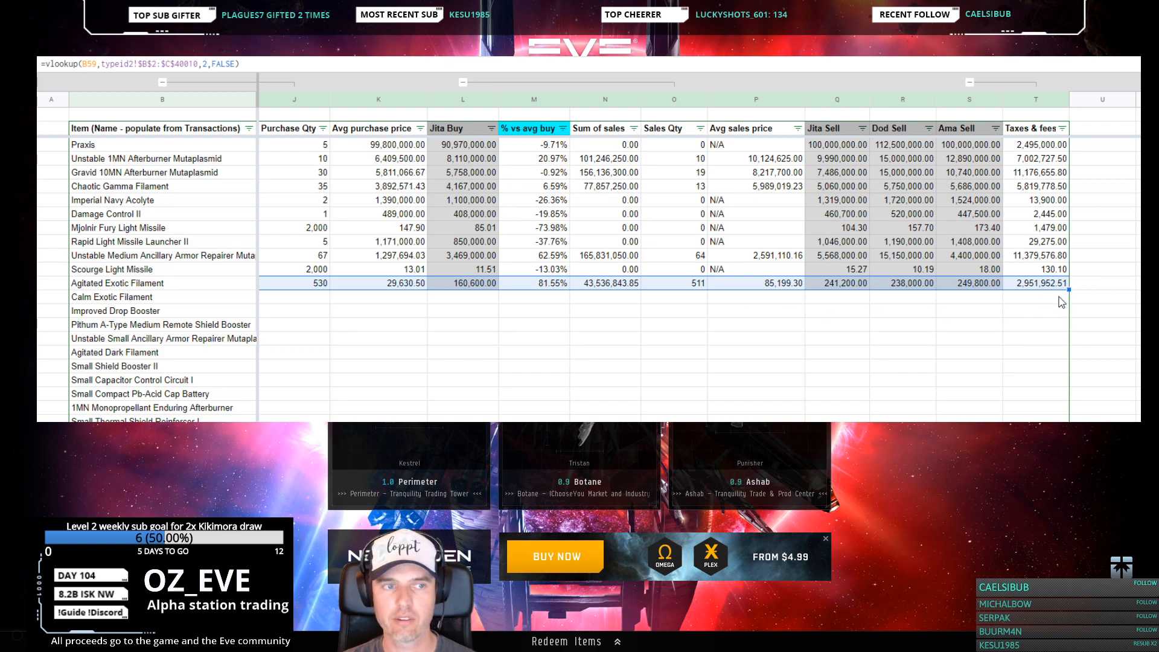
{"action": "scroll", "scroll_direction": "down", "scroll_amount": 3}
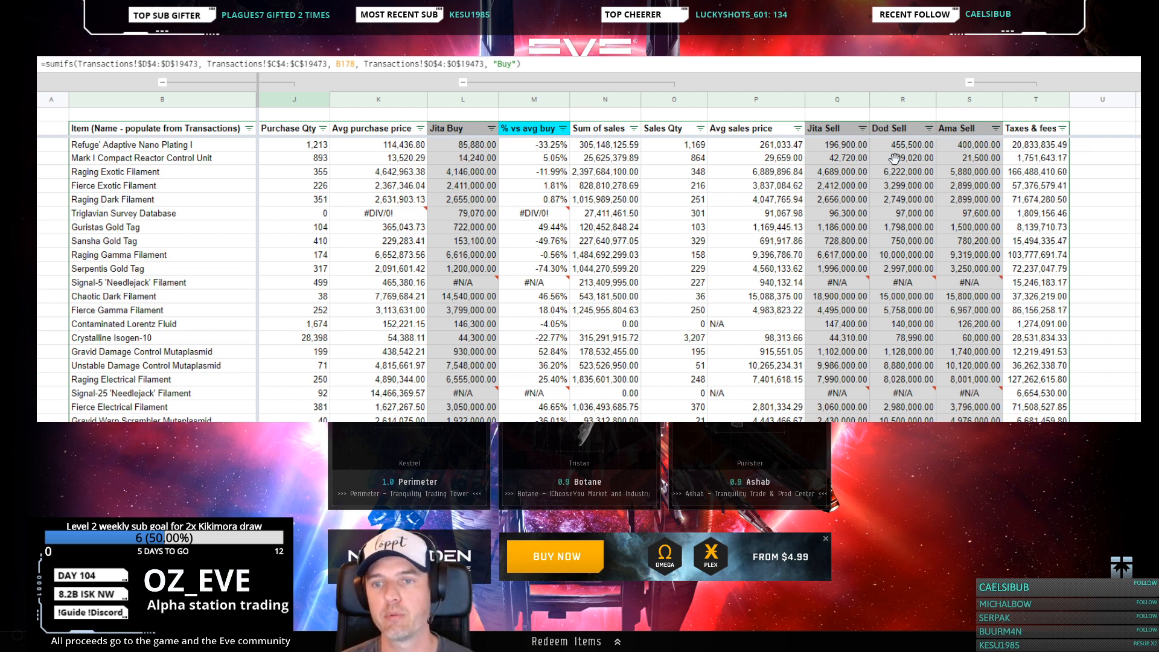
{"action": "mouse_move", "coordinate": [606, 262]}
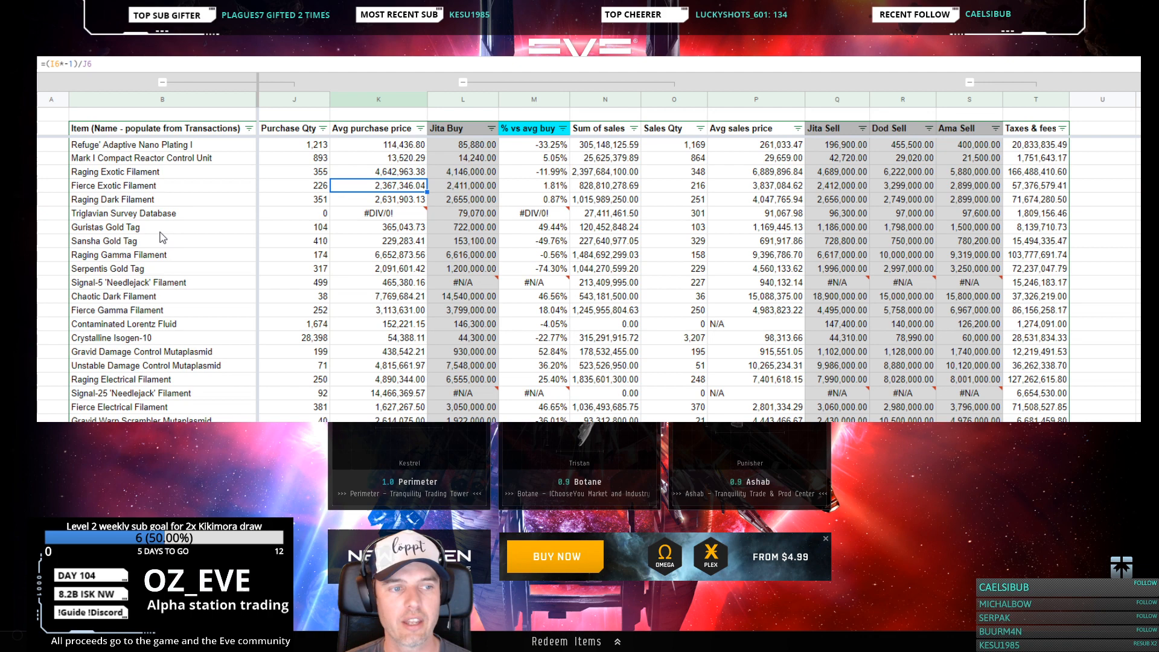
Inspect the Mark I Compact Reactor Control Unit row and the divide-by-zero average purchase price
{"action": "left_click", "coordinate": [141, 157]}
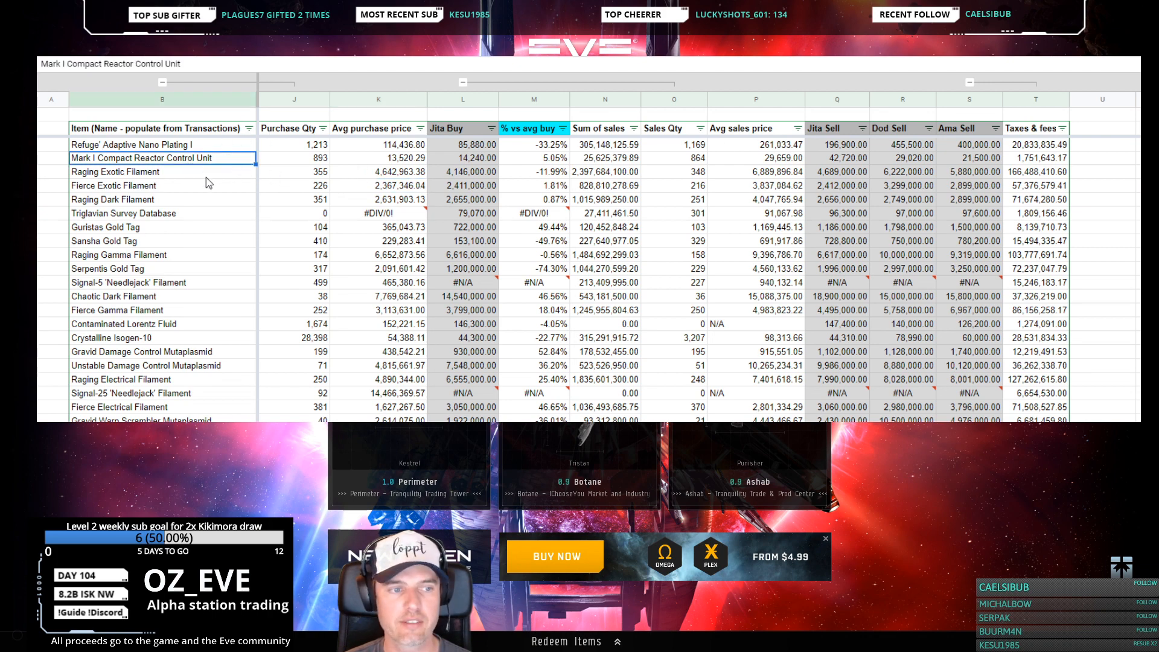
{"action": "scroll", "scroll_direction": "down", "scroll_amount": 3}
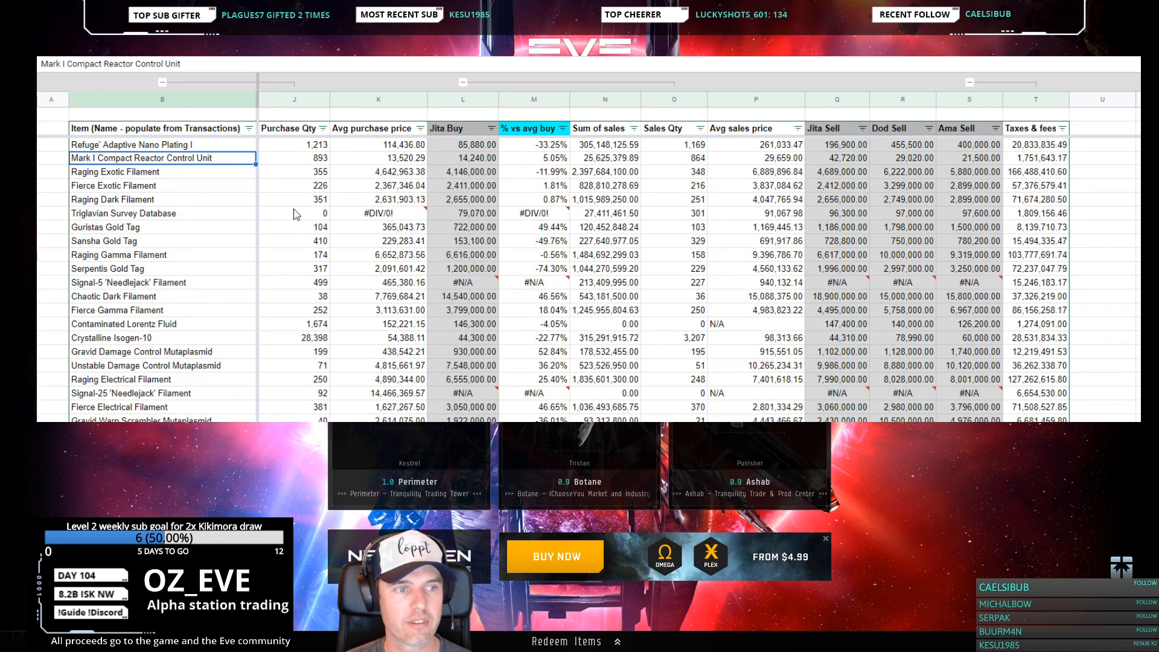
{"action": "left_click", "coordinate": [378, 214]}
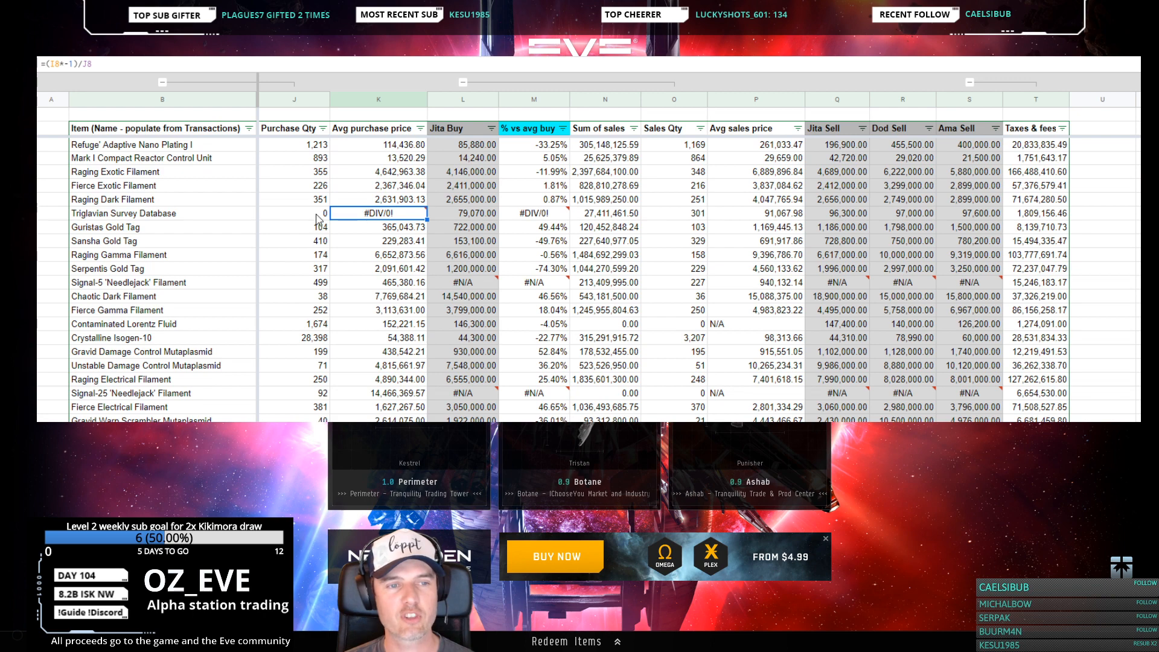
{"action": "mouse_move", "coordinate": [252, 219]}
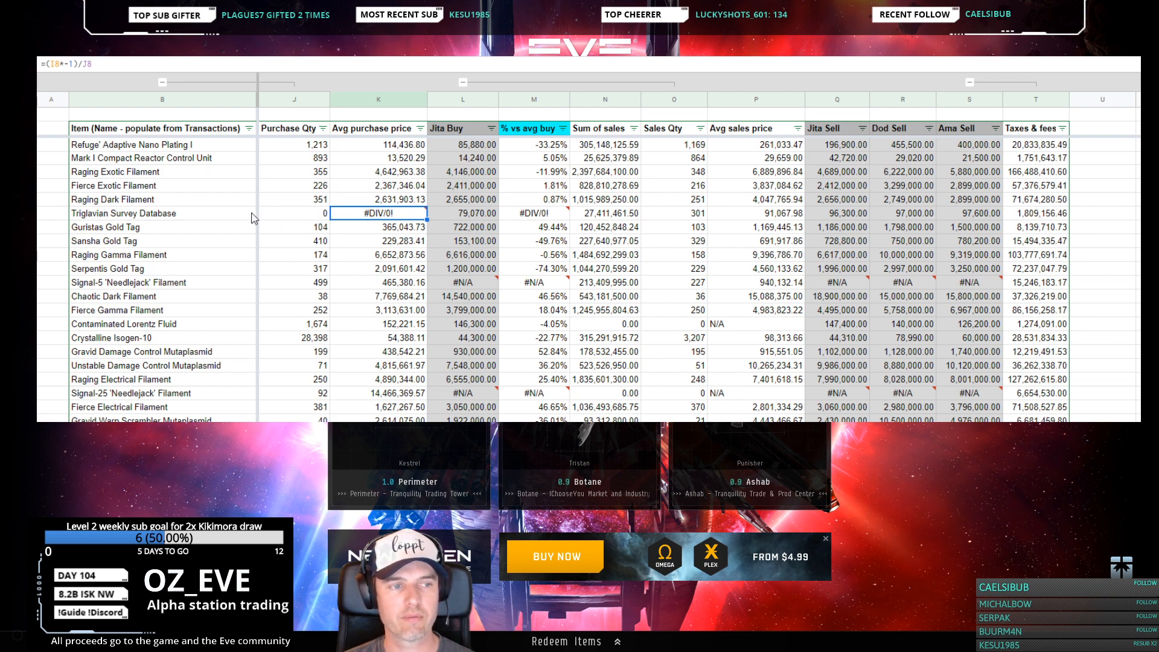
Drag the Triglavian Survey Database name up onto the Raging Dark Filament cell, leaving #REF! errors
{"action": "left_click", "coordinate": [163, 227]}
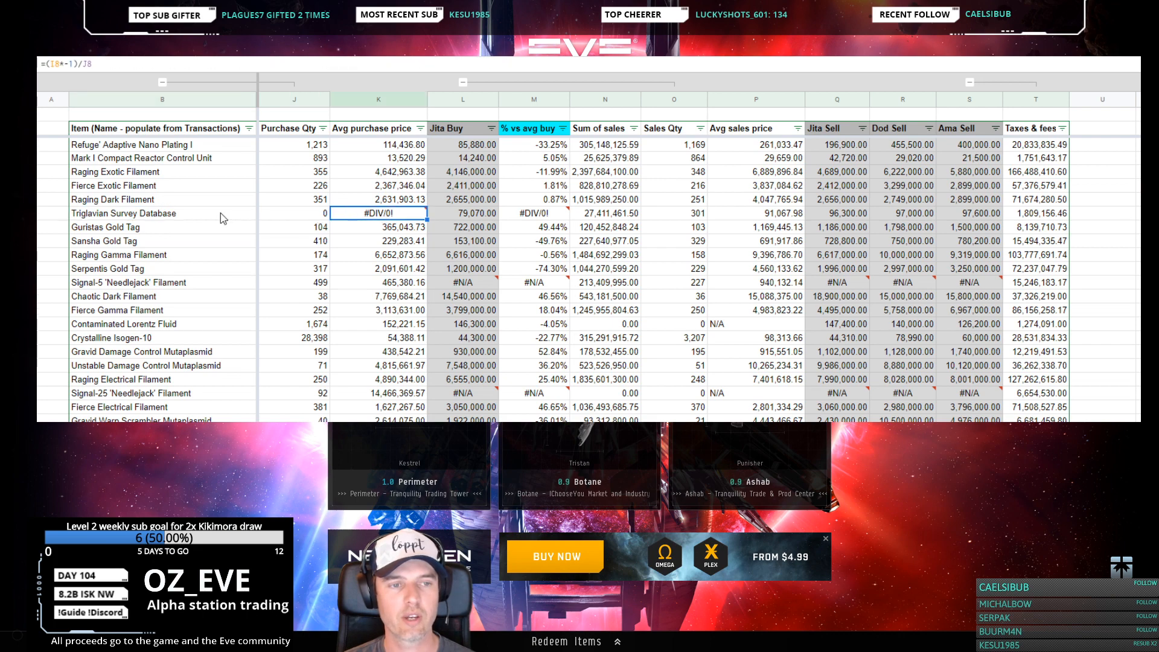
{"action": "left_click", "coordinate": [161, 212]}
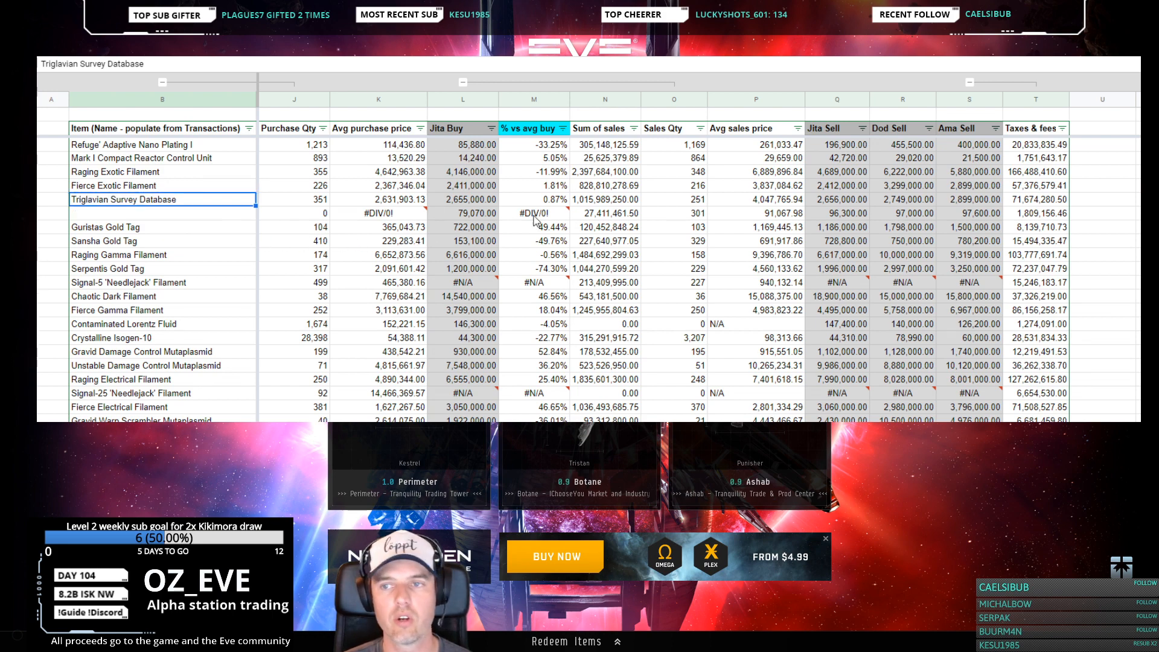
{"action": "left_click", "coordinate": [378, 227]}
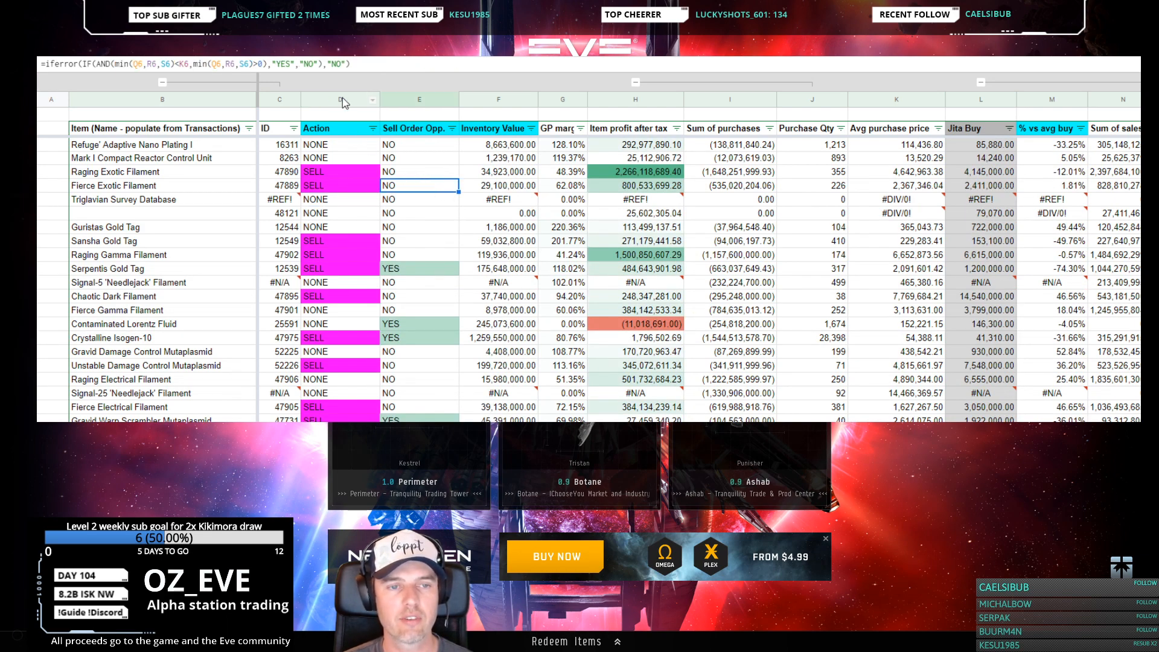
{"action": "mouse_move", "coordinate": [380, 107]}
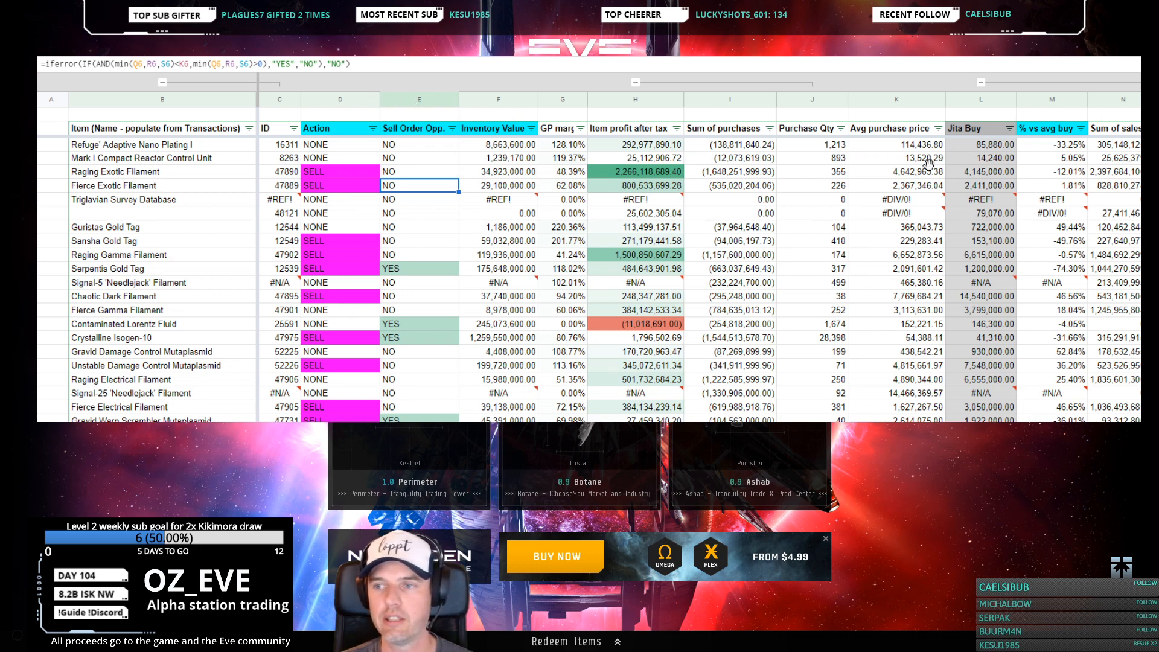
{"action": "mouse_move", "coordinate": [838, 213]}
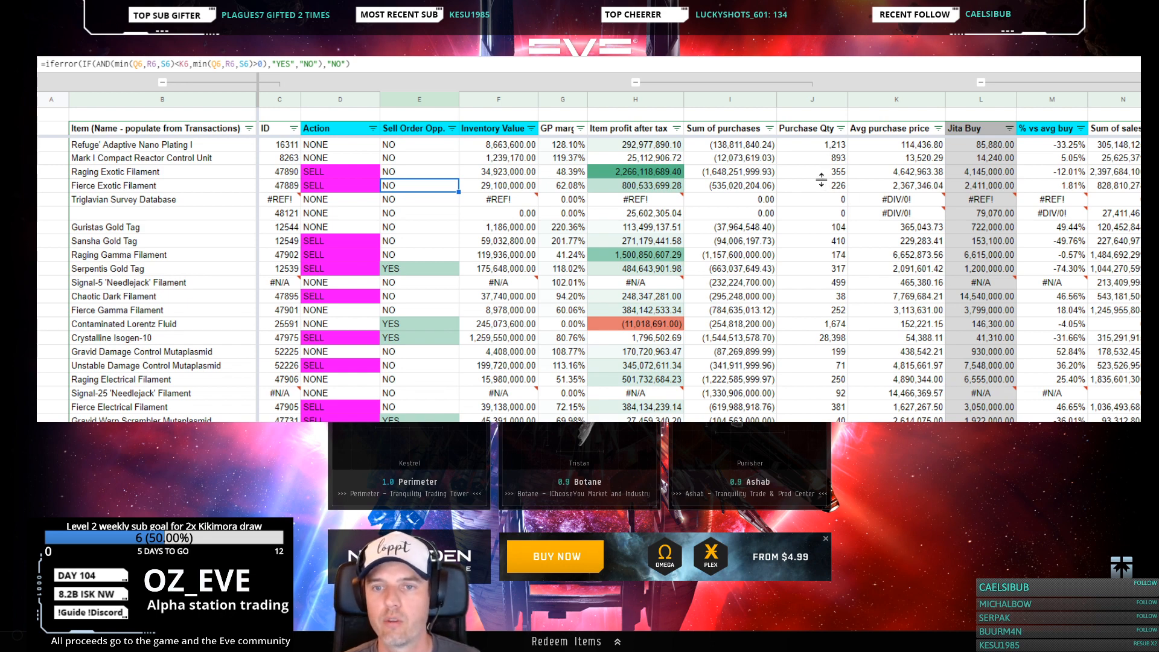
{"action": "mouse_move", "coordinate": [783, 179]}
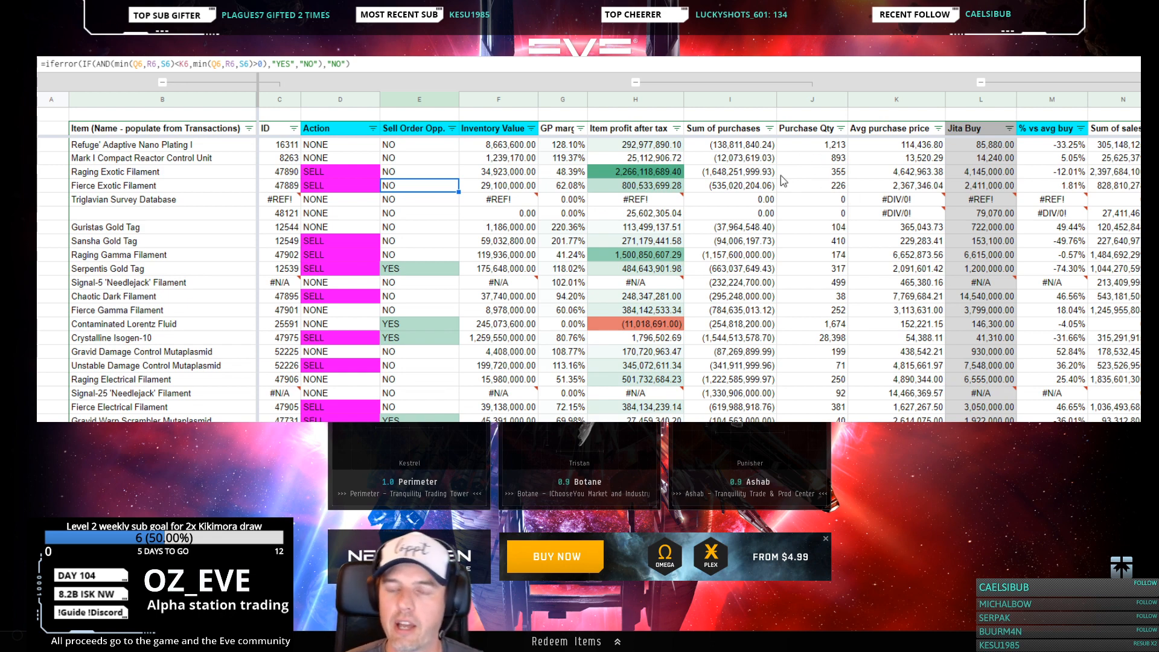
{"action": "mouse_move", "coordinate": [782, 181]}
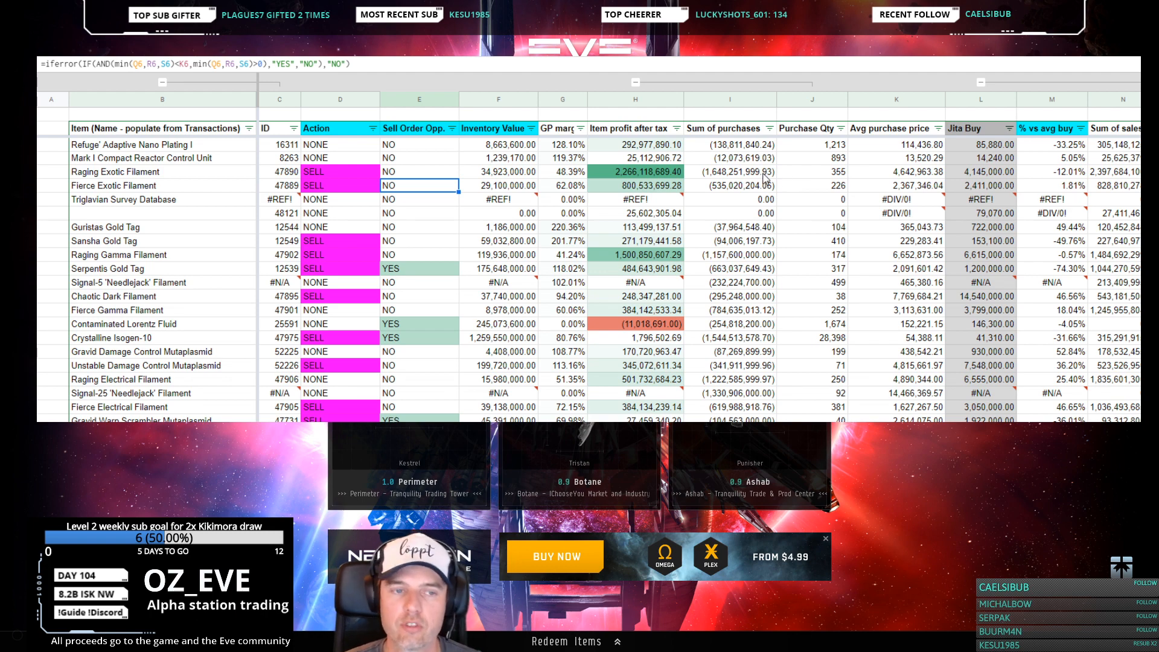
Undo the cell move so Raging Dark Filament regains its row, then check the Sell Order Opp. formula
{"action": "left_click", "coordinate": [114, 186]}
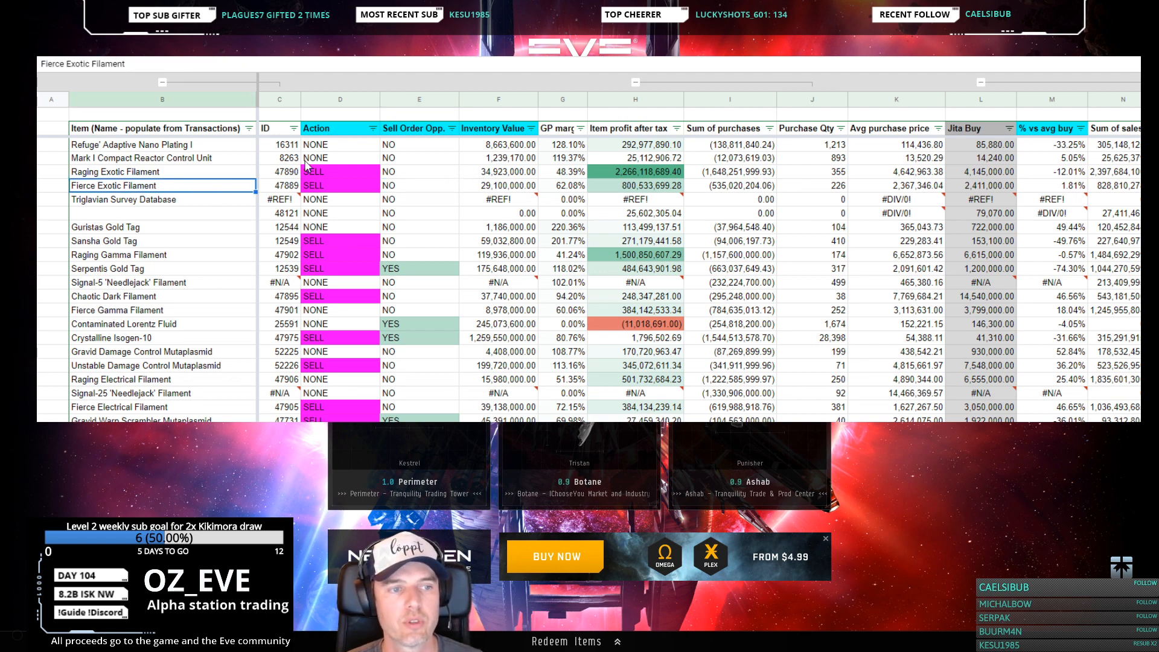
{"action": "left_click", "coordinate": [340, 144]}
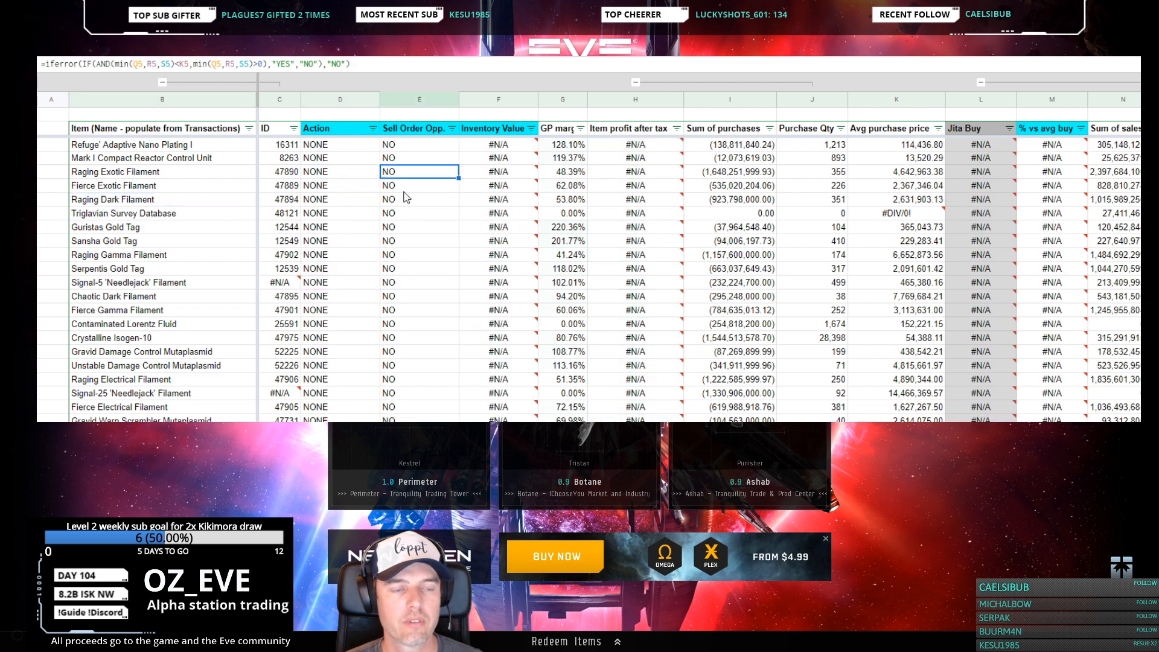
{"action": "mouse_move", "coordinate": [341, 150]}
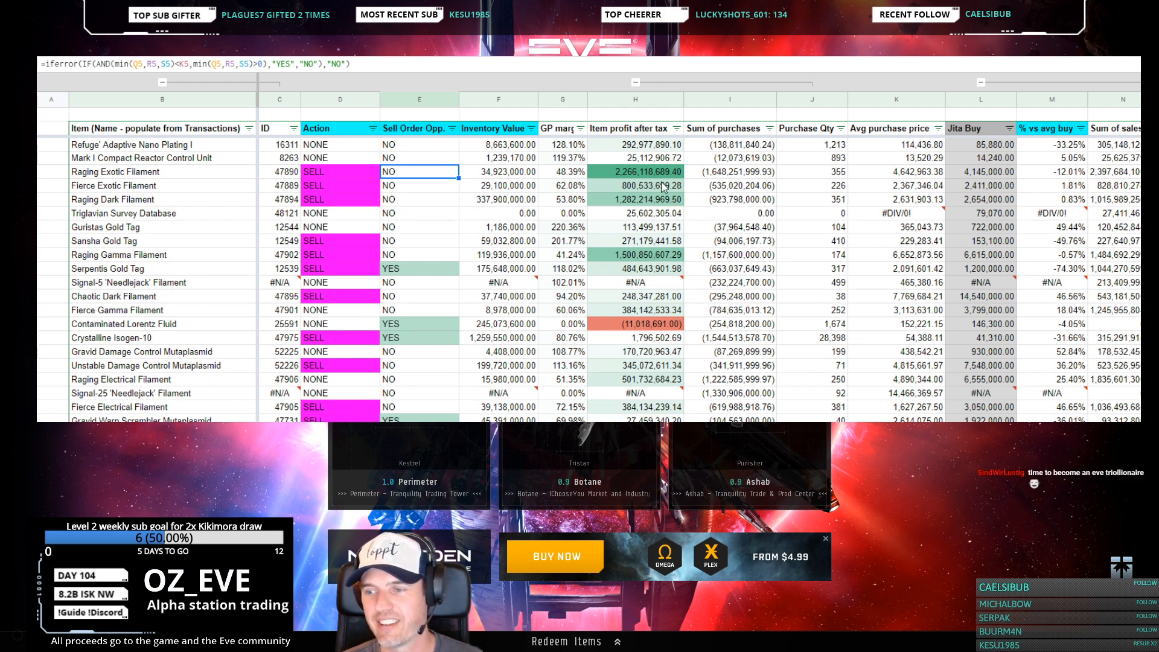
{"action": "left_click", "coordinate": [340, 144]}
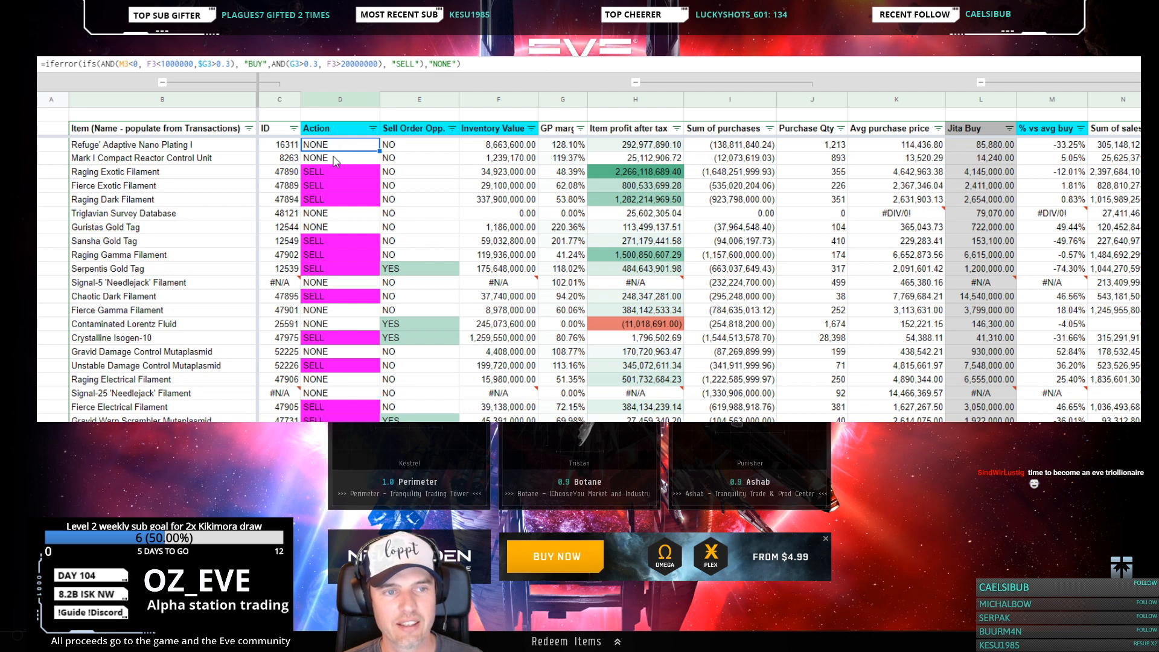
{"action": "mouse_move", "coordinate": [372, 230]}
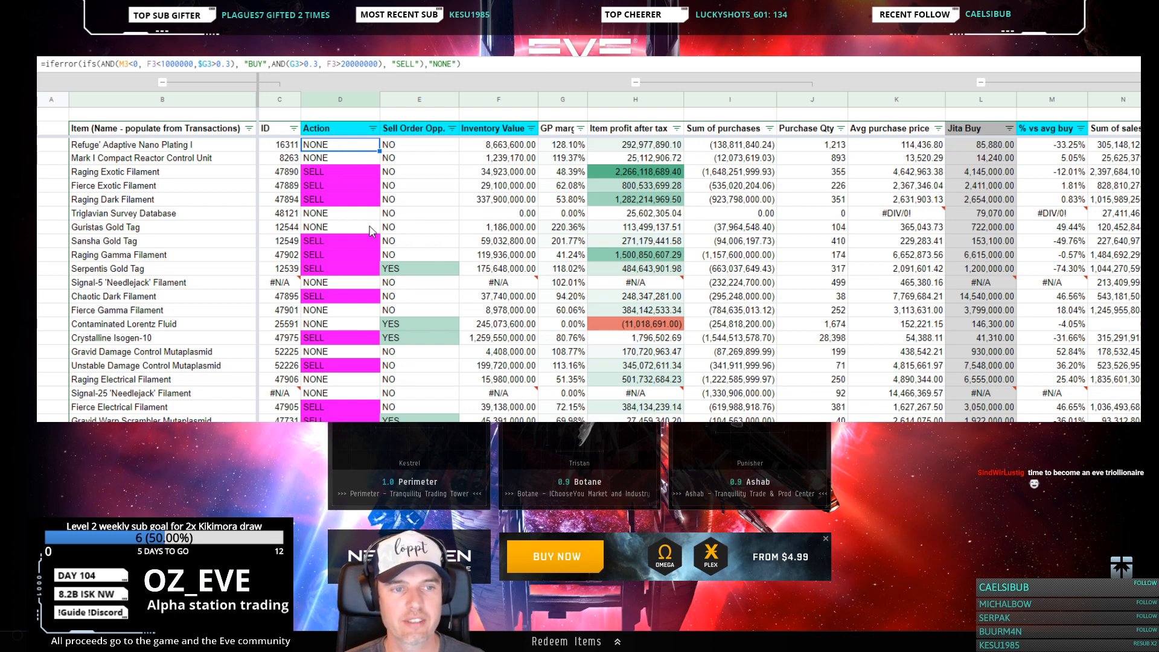
{"action": "mouse_move", "coordinate": [353, 212]}
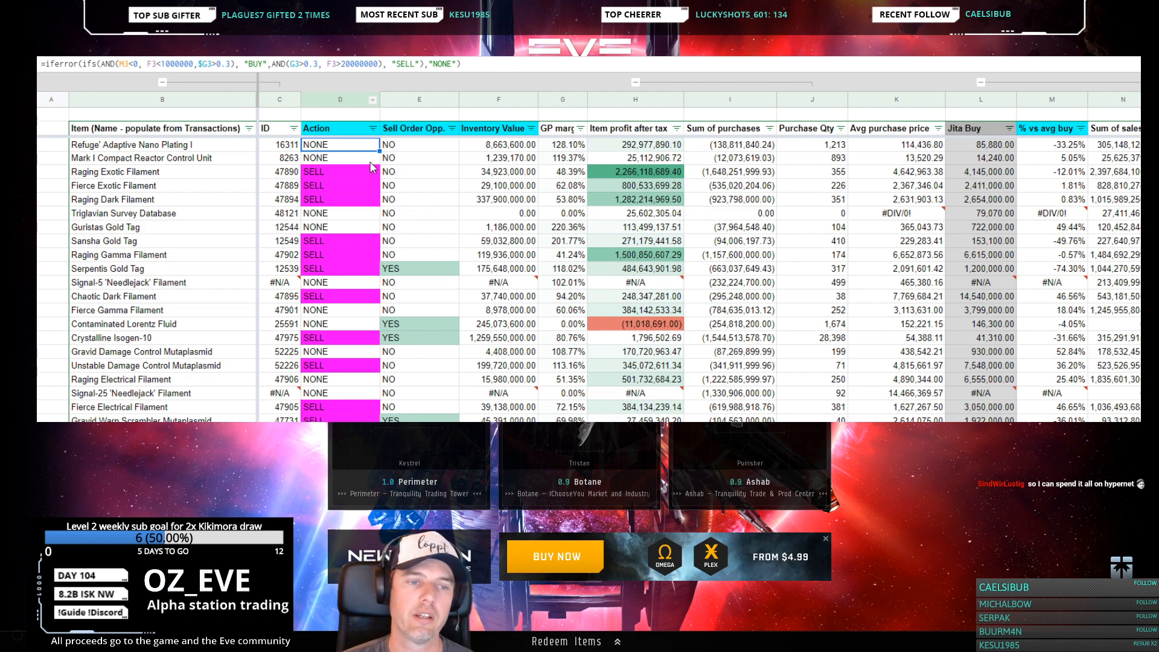
{"action": "scroll", "scroll_direction": "down", "scroll_amount": 3}
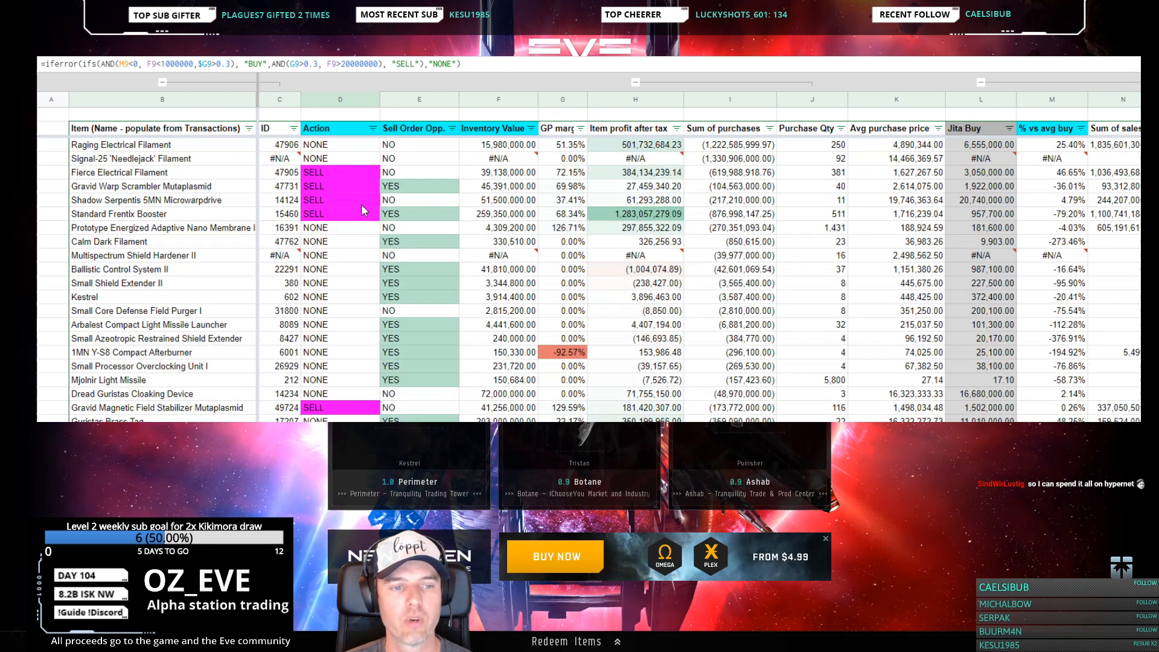
{"action": "scroll", "scroll_direction": "down", "scroll_amount": 3}
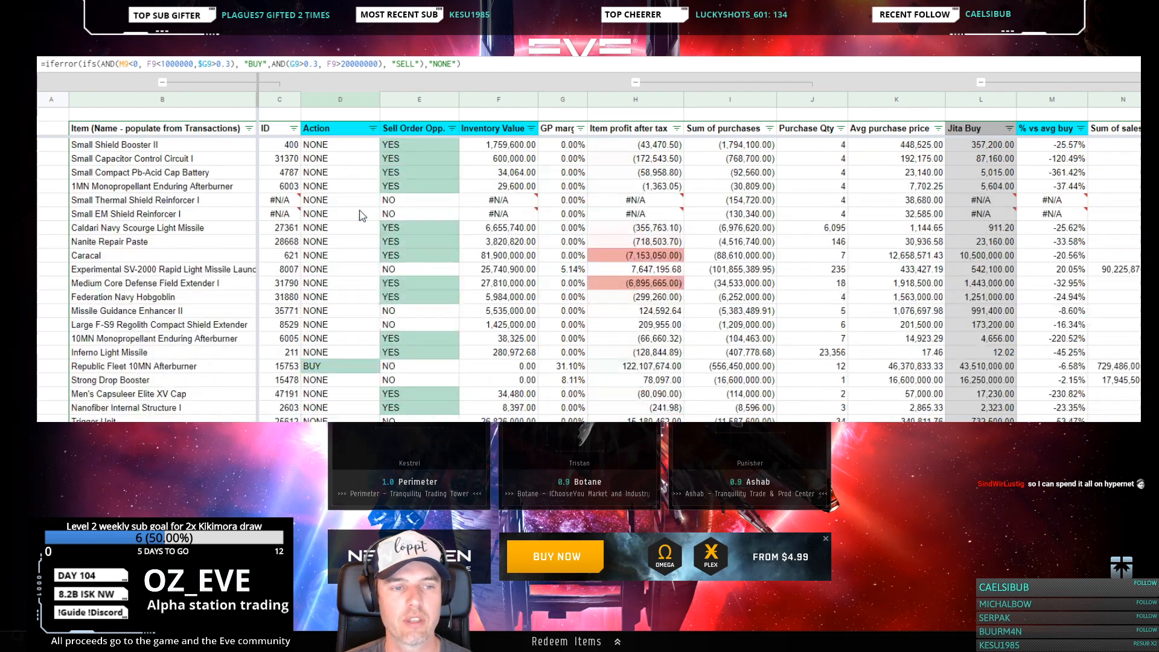
{"action": "scroll", "scroll_direction": "up", "scroll_amount": 3}
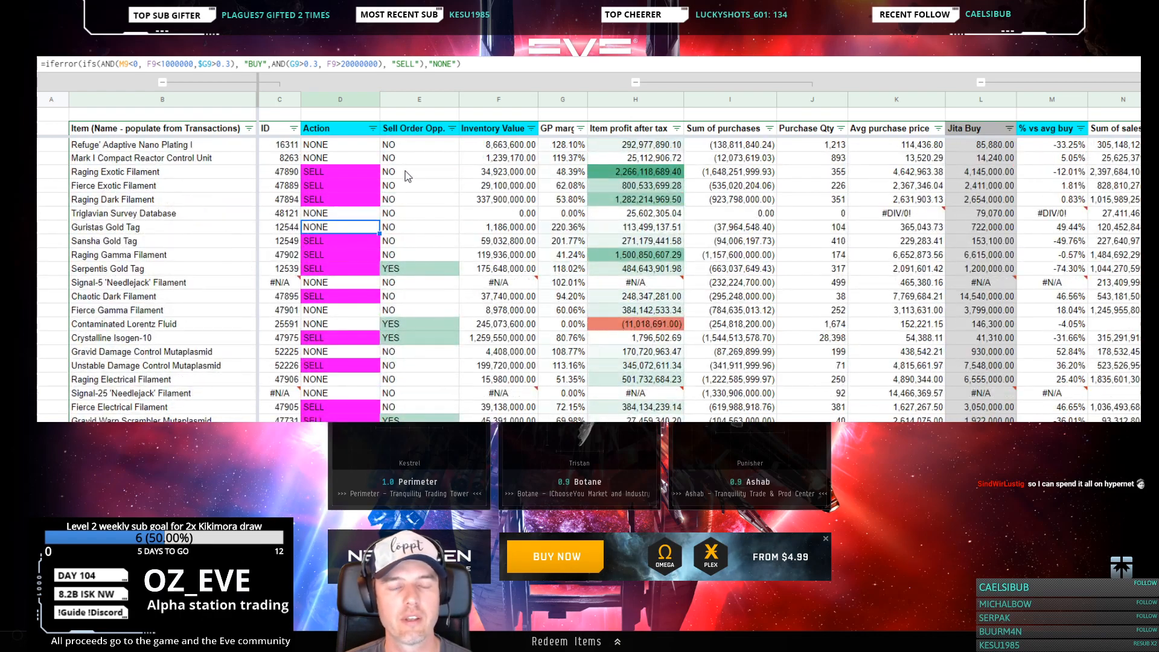
{"action": "left_click", "coordinate": [419, 157]}
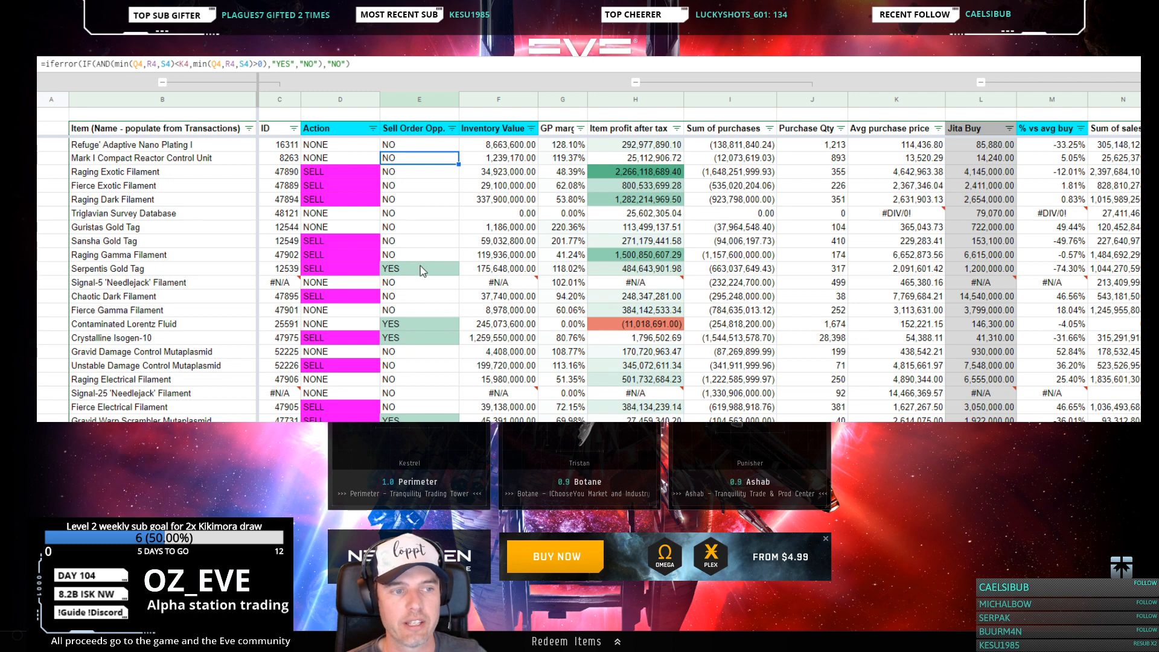
{"action": "left_click", "coordinate": [419, 268]}
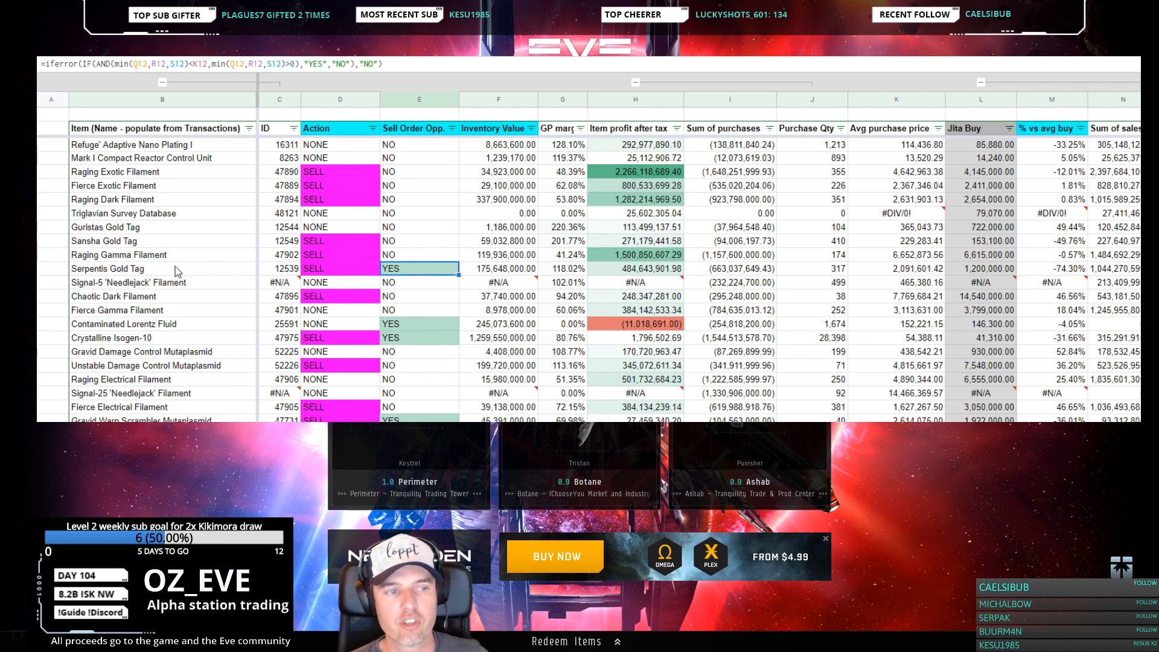
{"action": "mouse_move", "coordinate": [480, 271]}
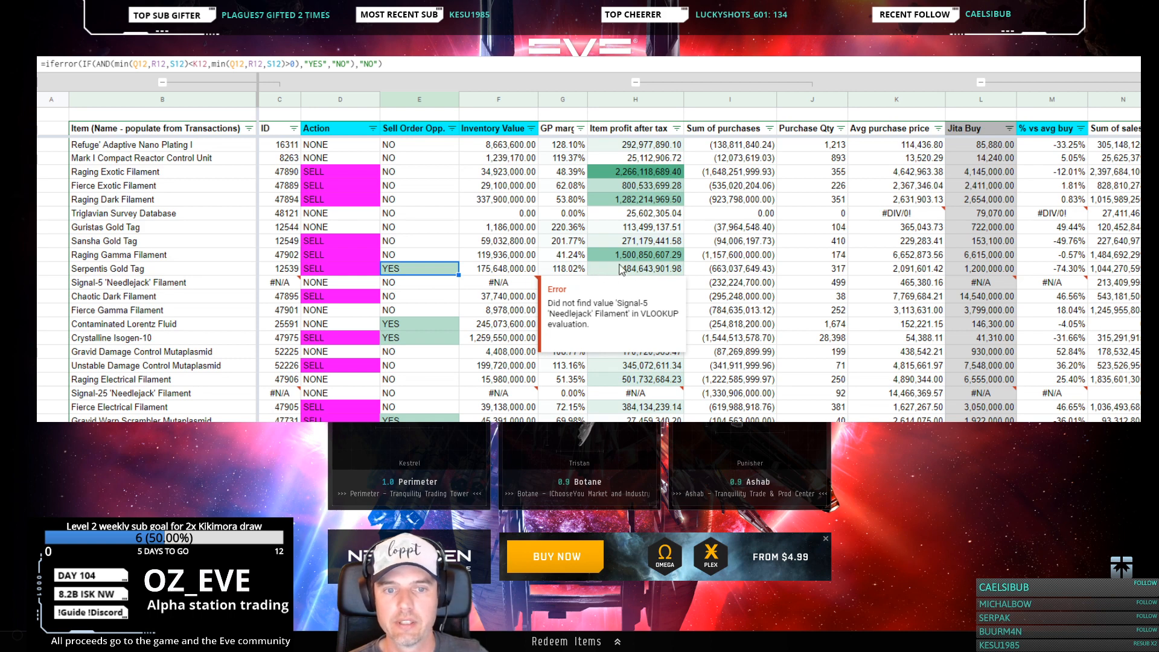
{"action": "left_click", "coordinate": [896, 269]}
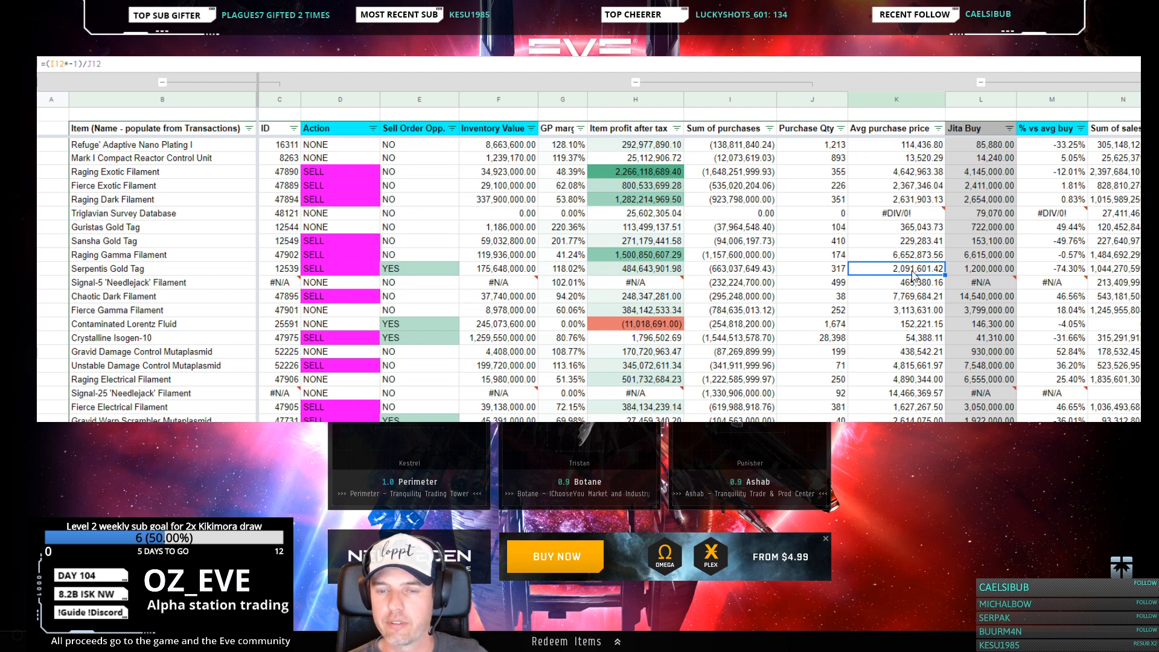
{"action": "mouse_move", "coordinate": [990, 283]}
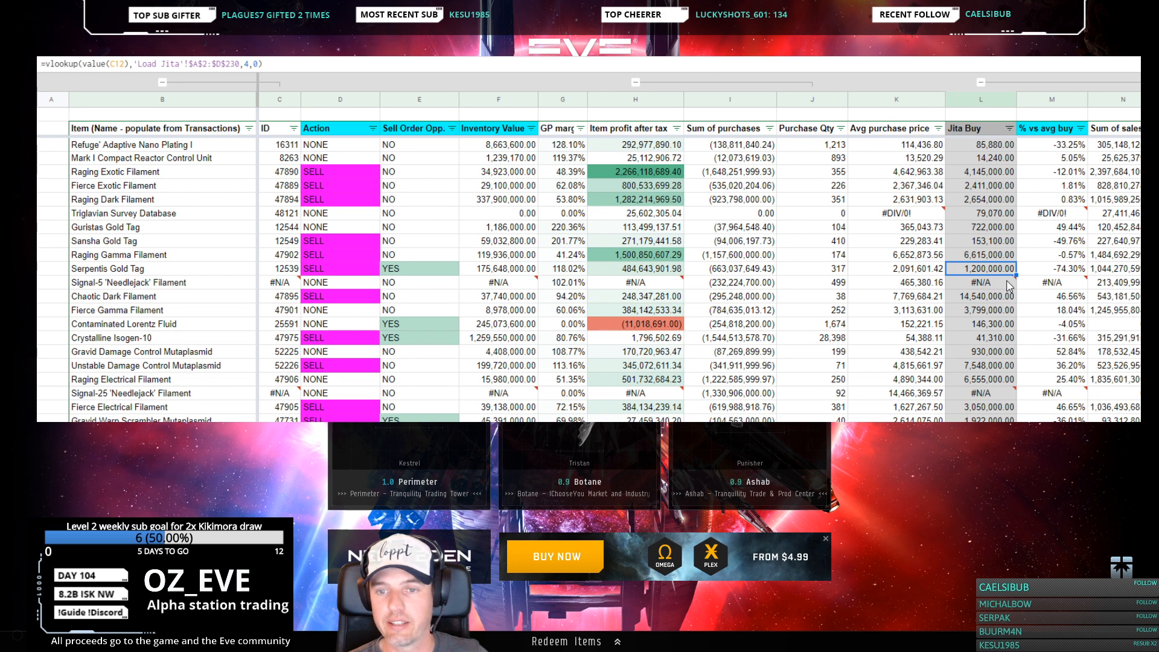
{"action": "left_click", "coordinate": [1052, 268]}
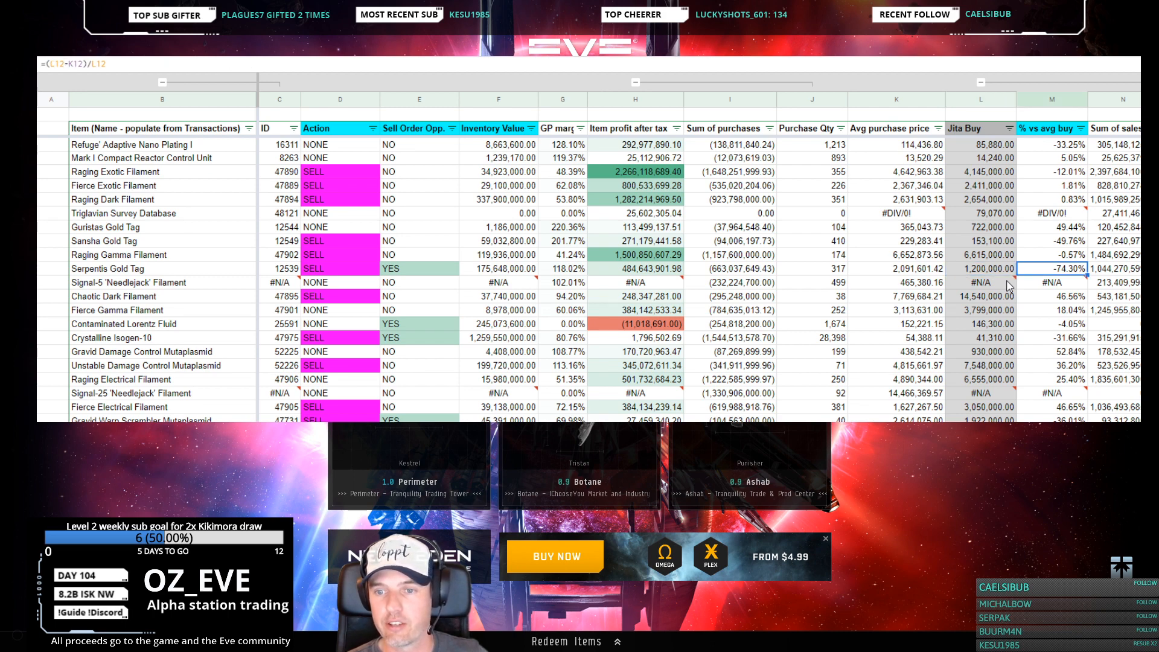
{"action": "scroll", "scroll_direction": "right", "scroll_amount": 3}
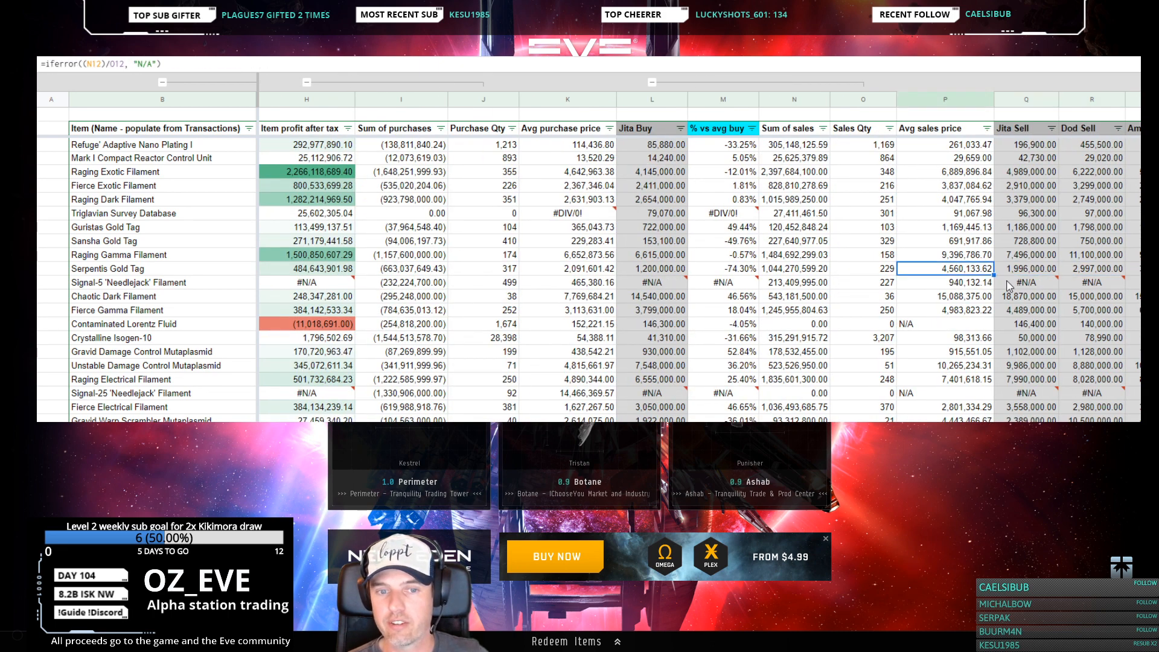
{"action": "left_click", "coordinate": [658, 268]}
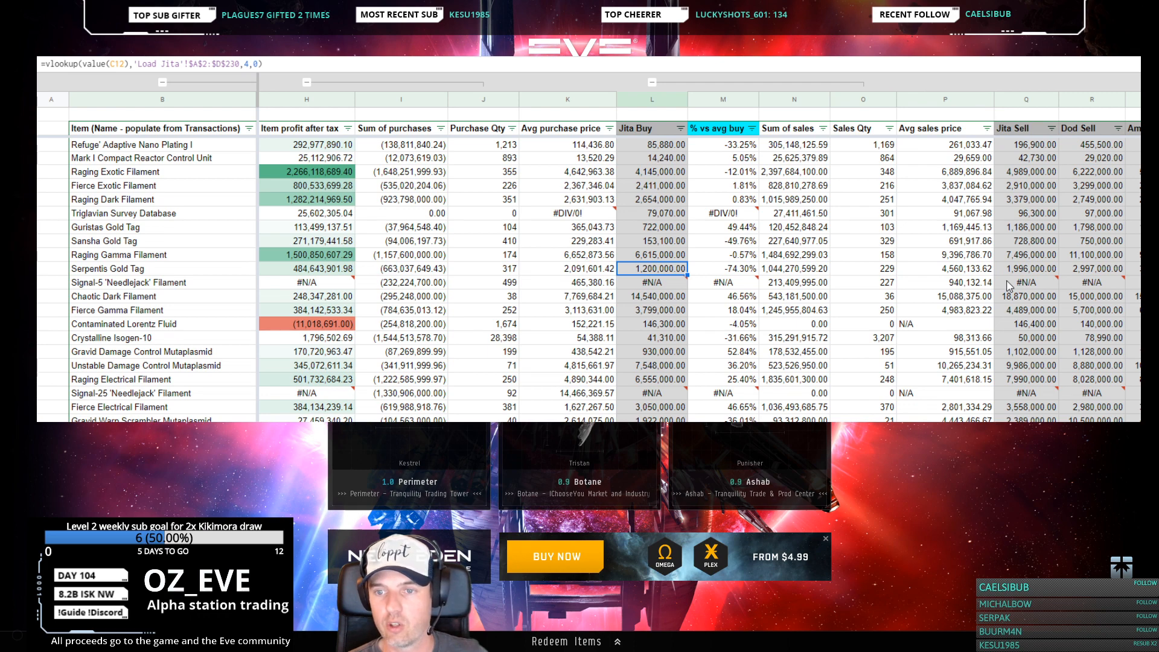
{"action": "left_click", "coordinate": [1026, 268]}
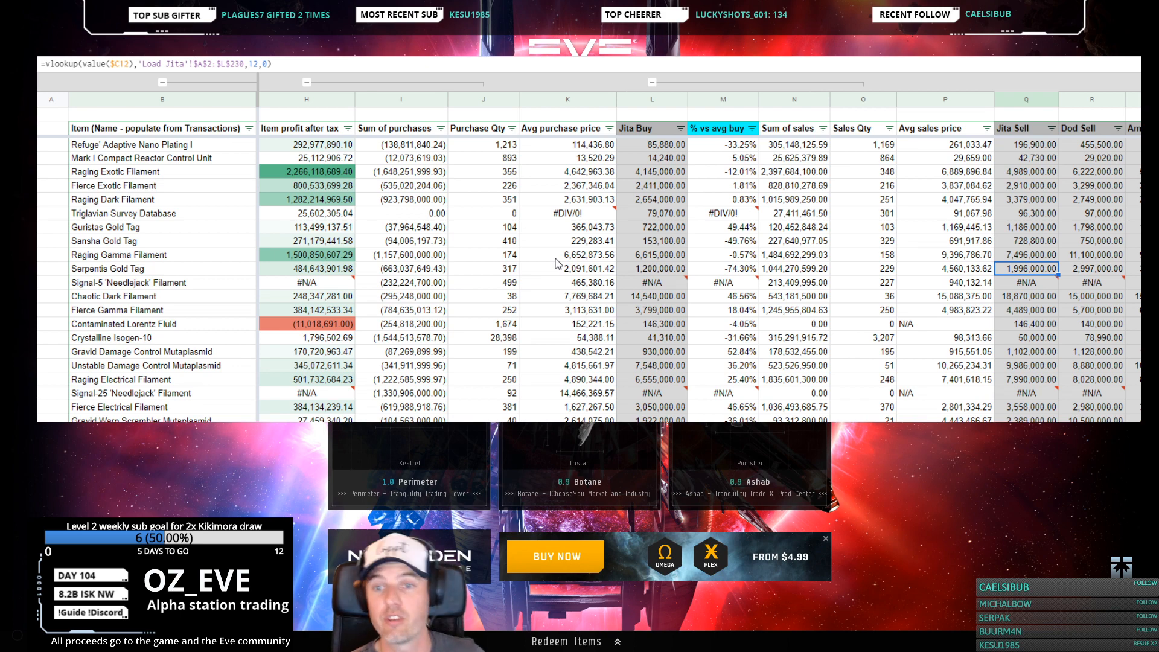
{"action": "left_click", "coordinate": [119, 254]}
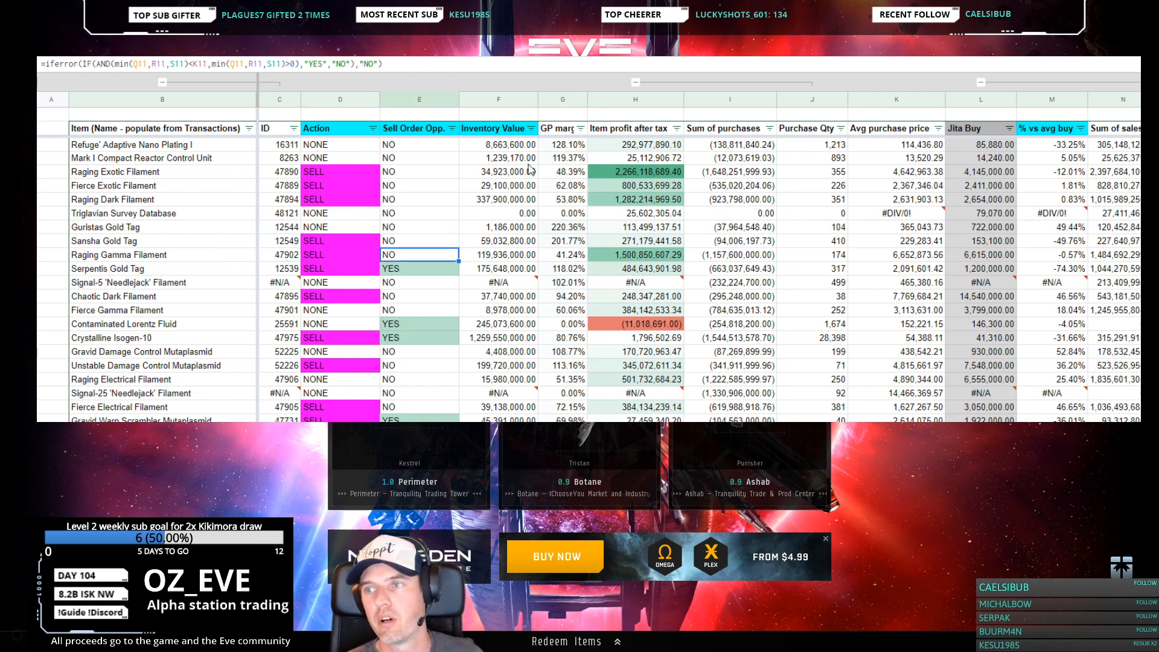
Collapse all column groups, hiding ID, purchase sums and sales quantity columns
{"action": "left_click", "coordinate": [163, 199]}
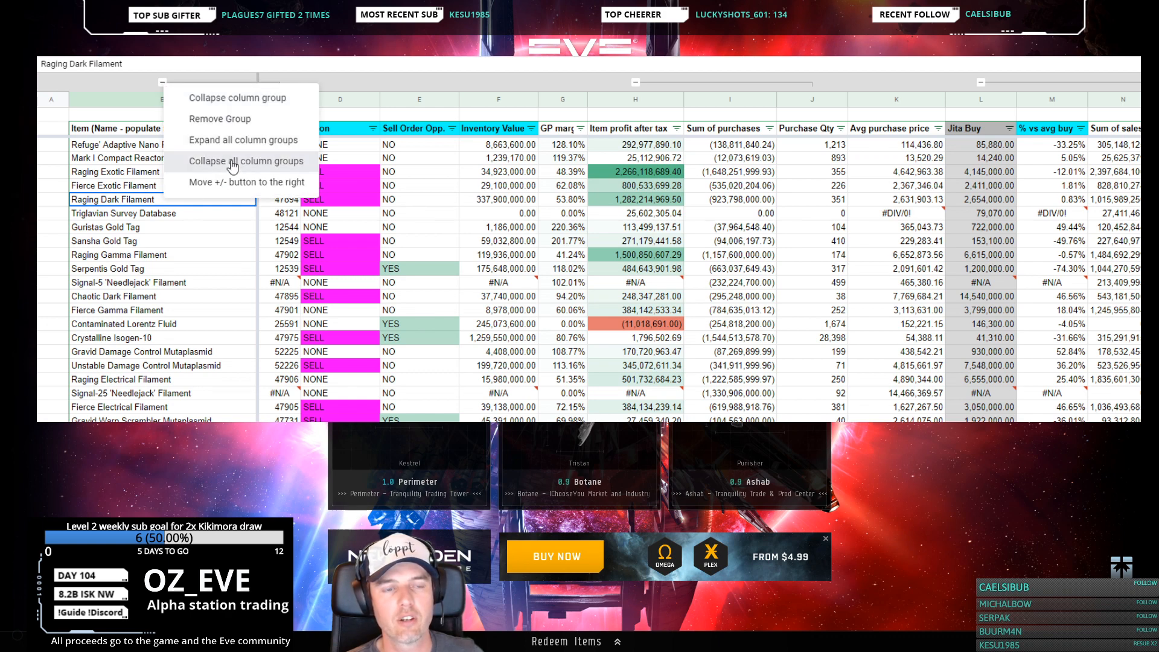
{"action": "left_click", "coordinate": [245, 161]}
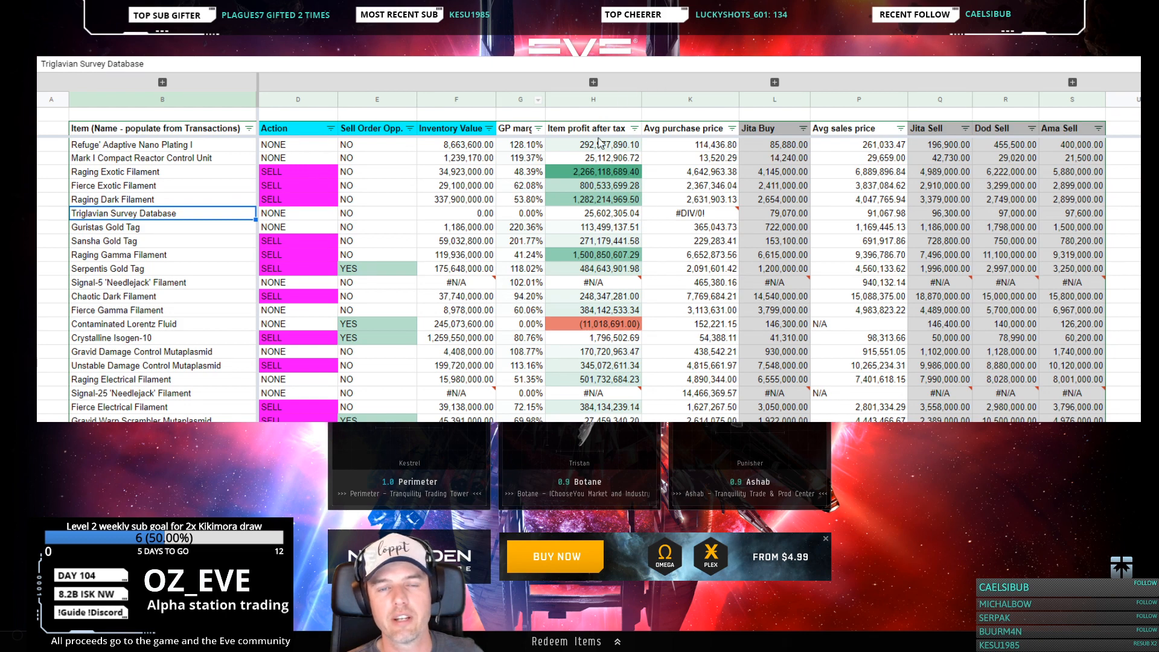
{"action": "left_click", "coordinate": [105, 227]}
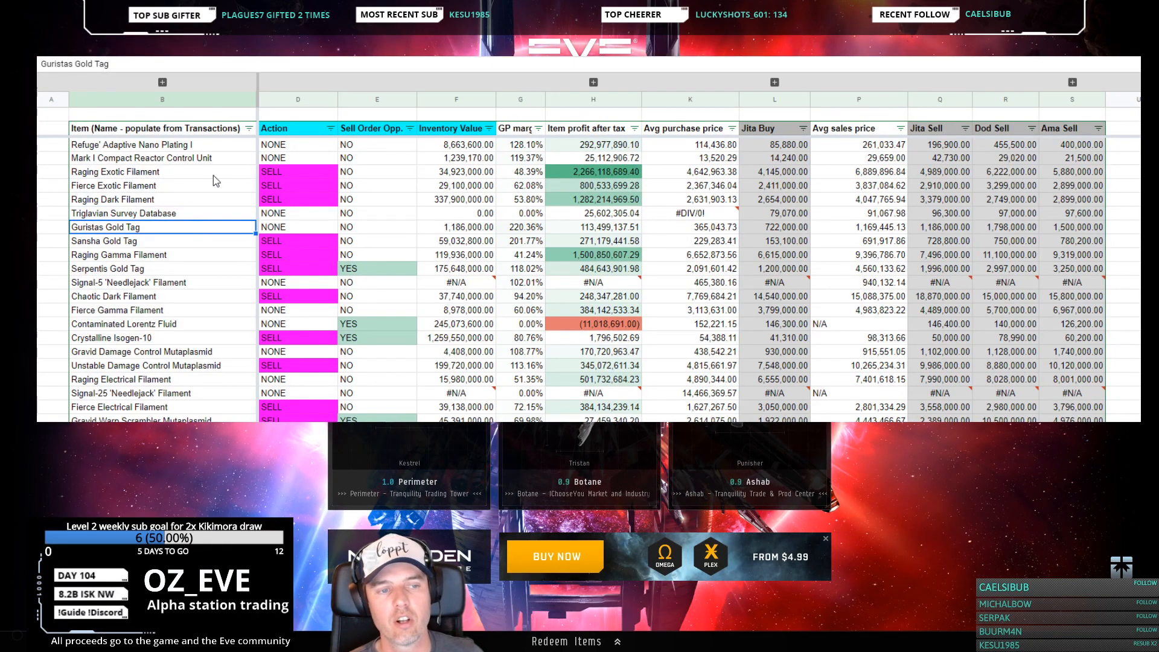